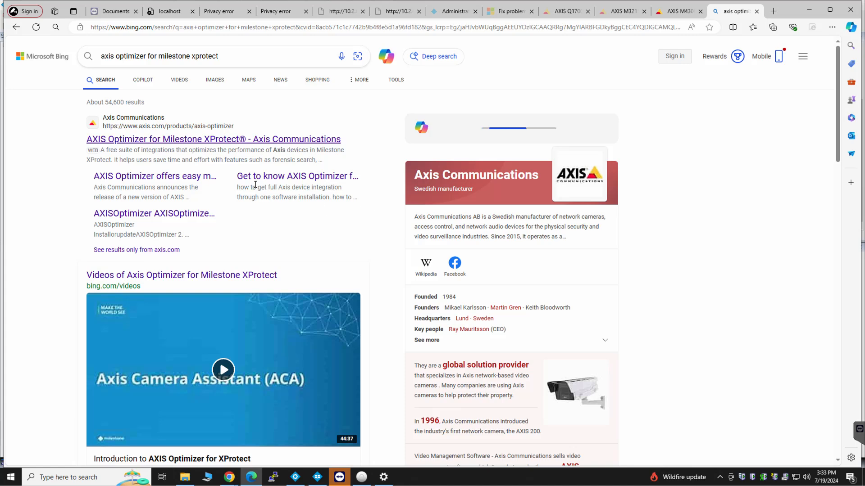
- Open the AXIS Optimizer for Milestone XProtect search result and jump to its version 5.2 free download section
left_click(213, 139)
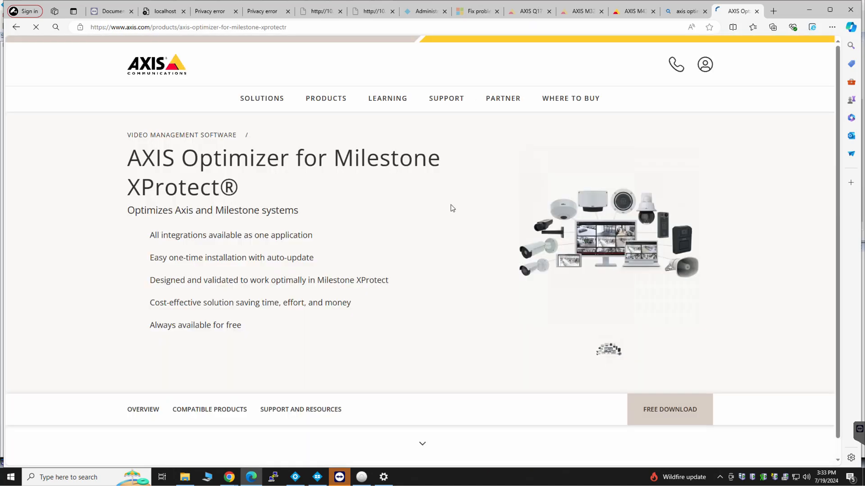
scroll("down", 3)
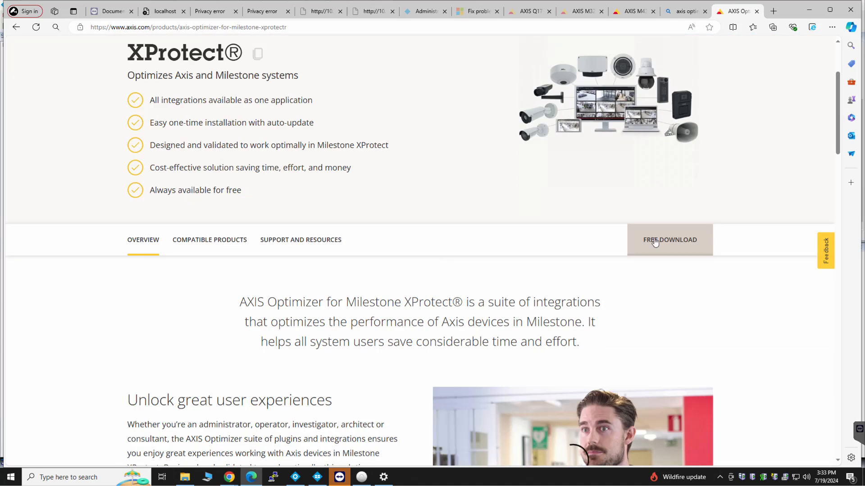
left_click(670, 239)
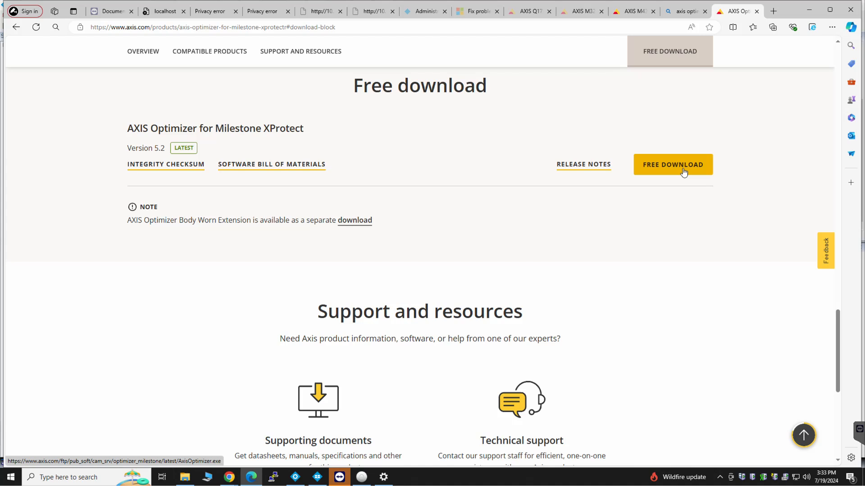
mouse_move(303, 430)
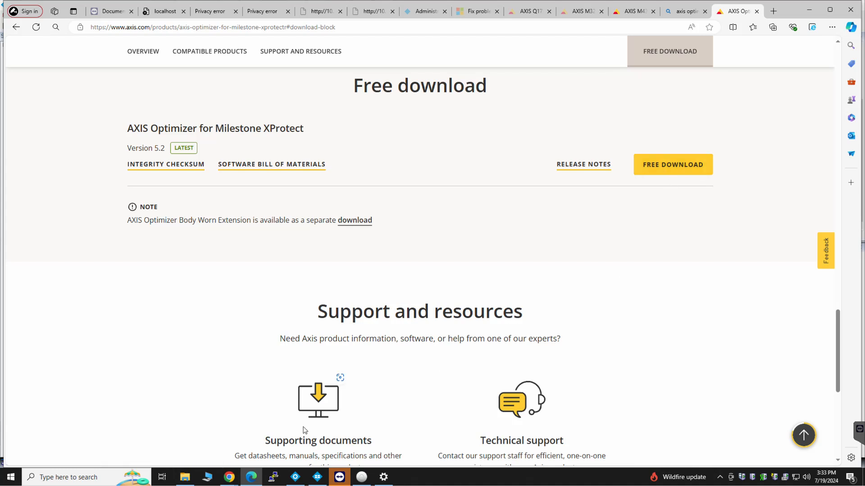
mouse_move(317, 477)
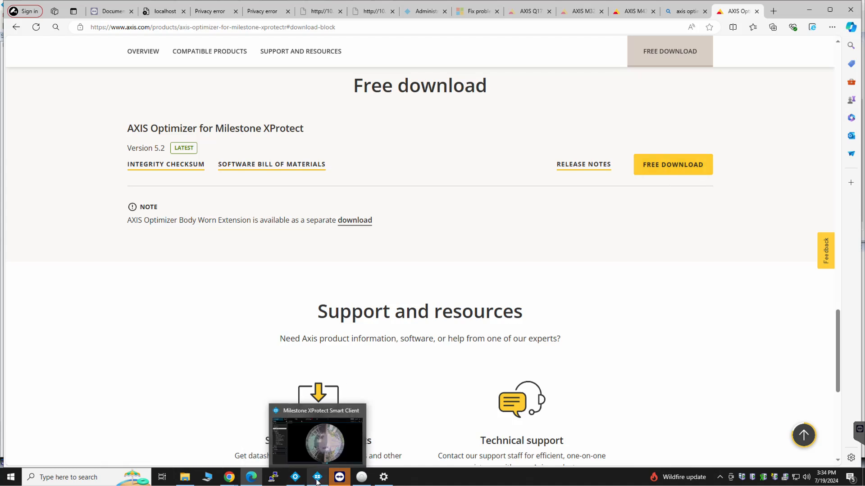
mouse_move(606, 391)
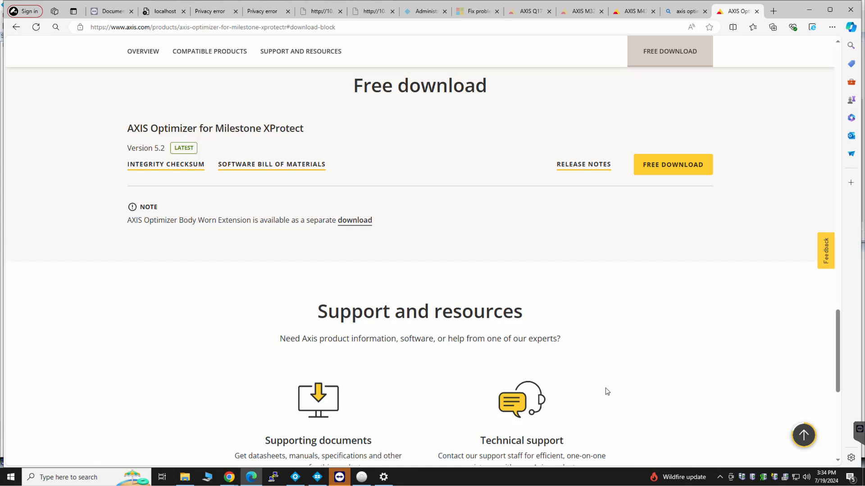
mouse_move(317, 476)
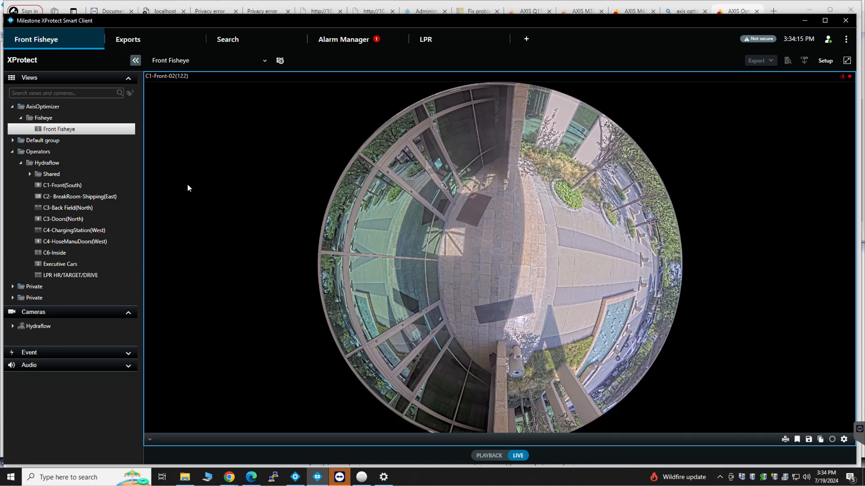
mouse_move(368, 190)
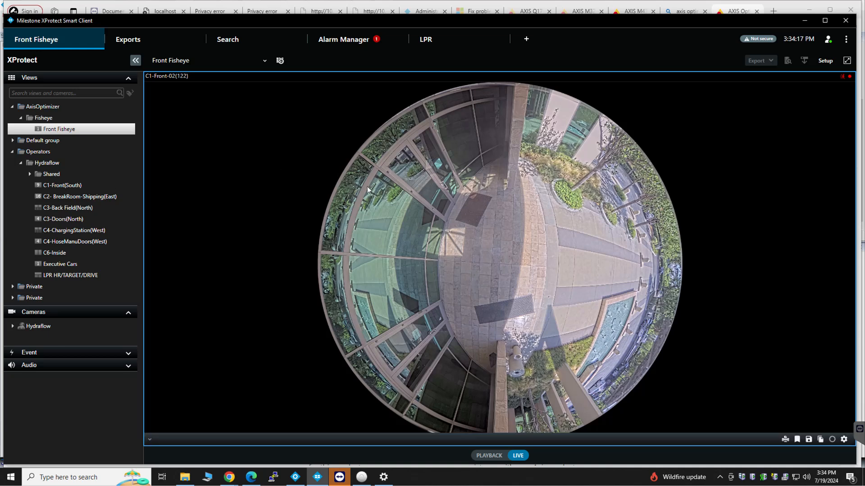
mouse_move(425, 226)
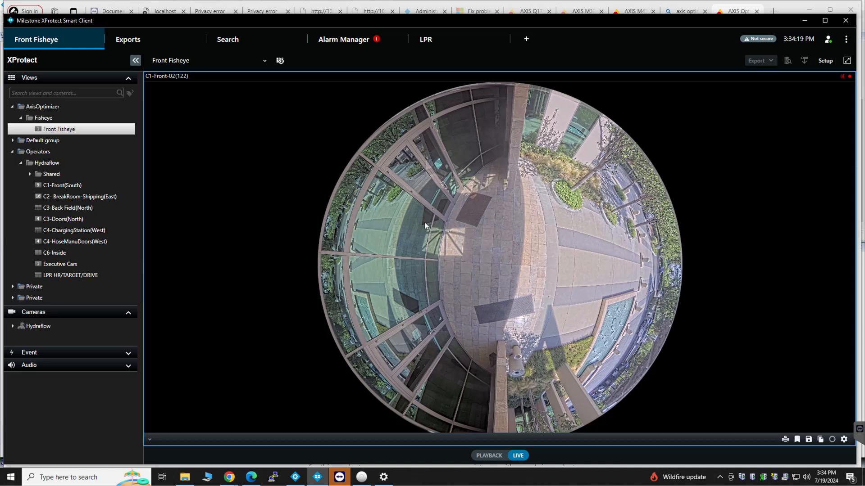
mouse_move(115, 164)
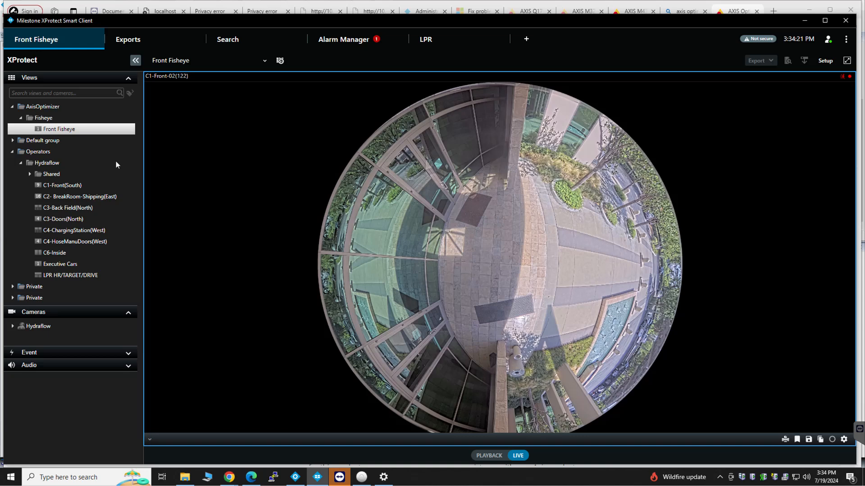
mouse_move(44, 136)
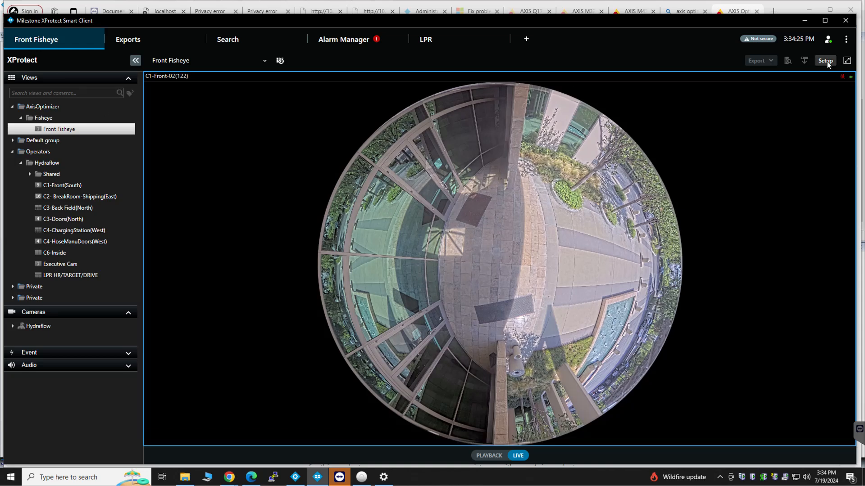
- Edit the Front Fisheye view, expand C1 - Front Cameras, and select AXIS Optimizer's Dewarping view
left_click(825, 61)
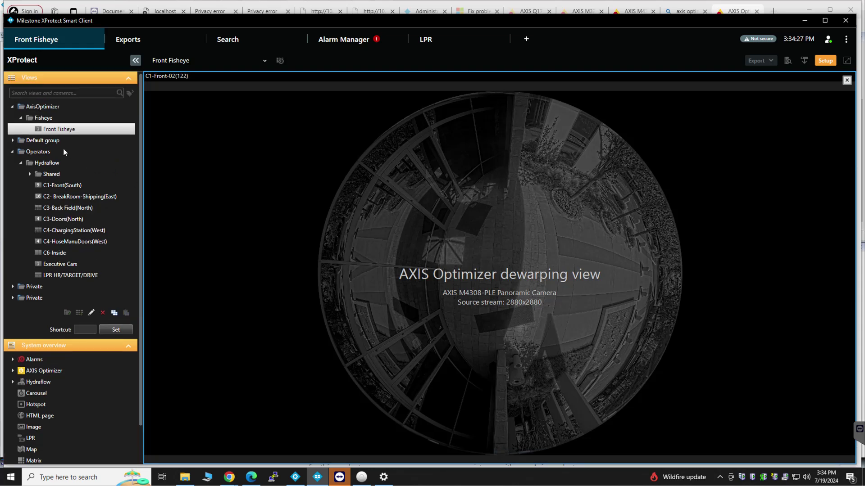
mouse_move(39, 118)
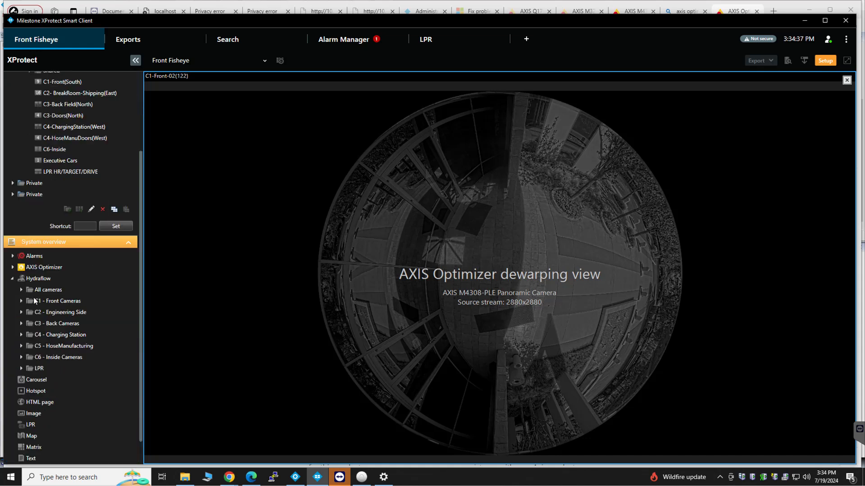
left_click(22, 301)
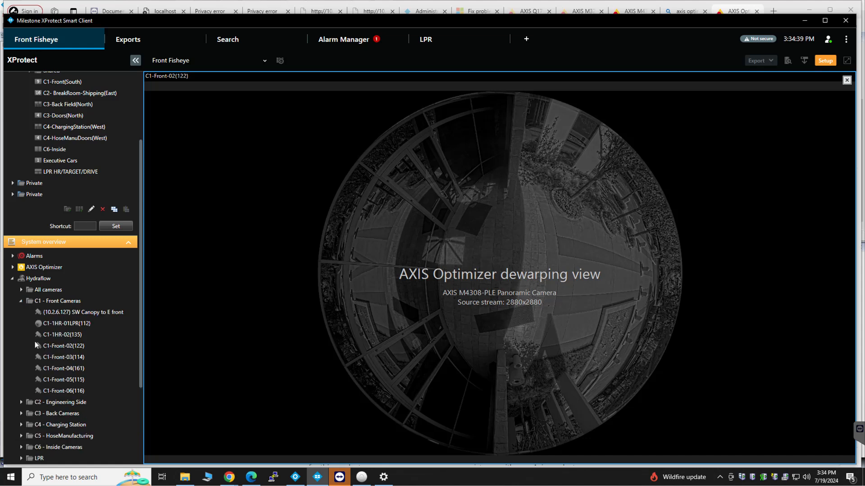
mouse_move(64, 373)
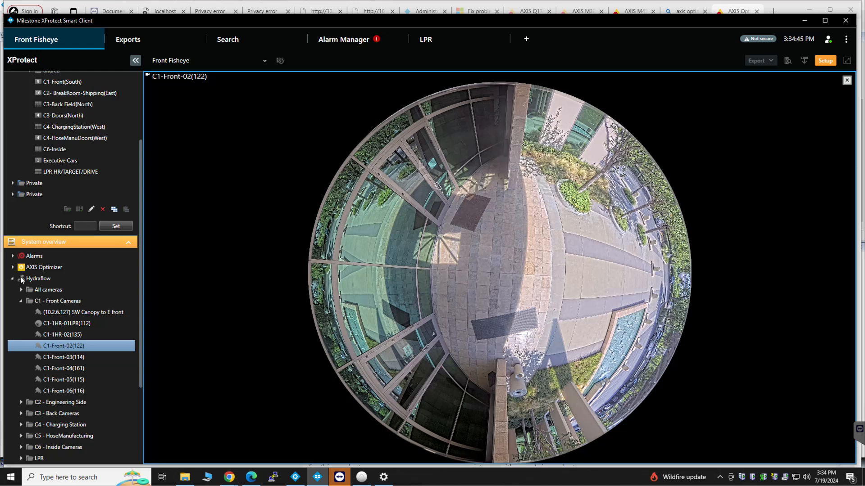
left_click(13, 267)
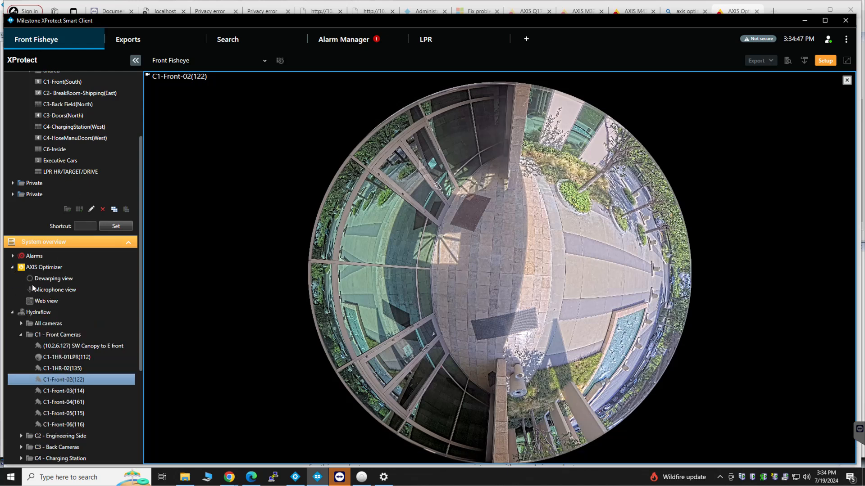
left_click(53, 278)
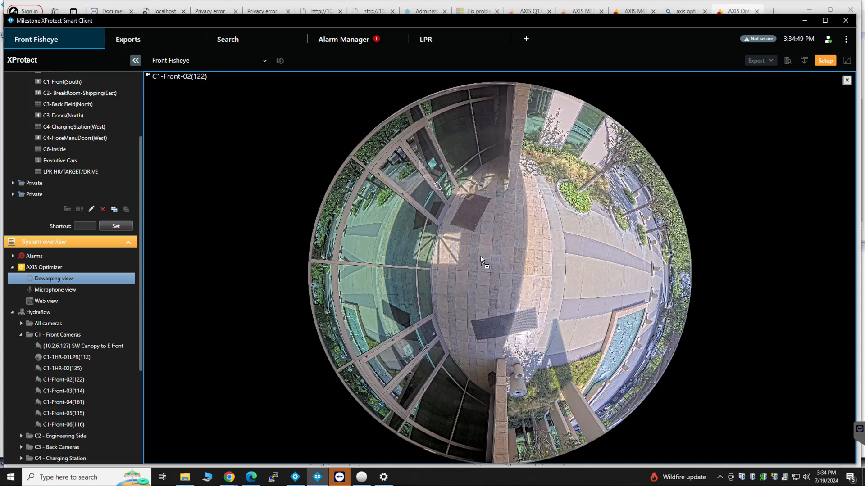
- Add a dewarping view of C1-Front-02(122) with Ceiling mounting position to the Front Fisheye layout
left_click(54, 278)
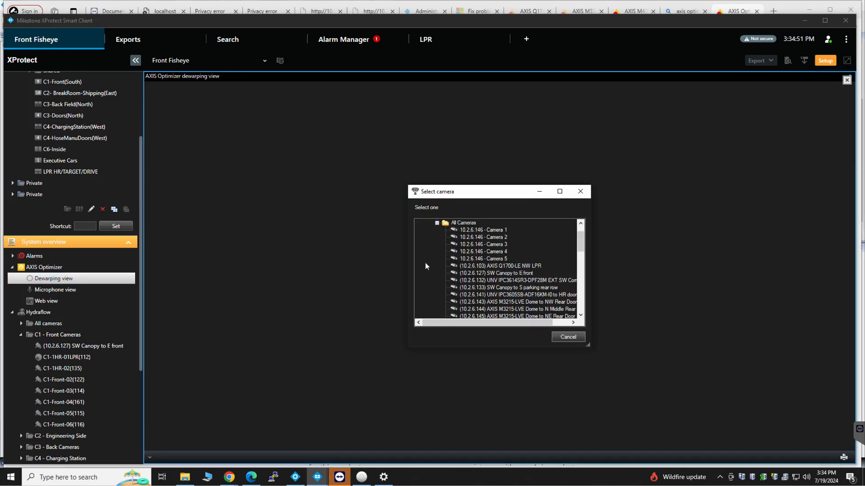
mouse_move(521, 295)
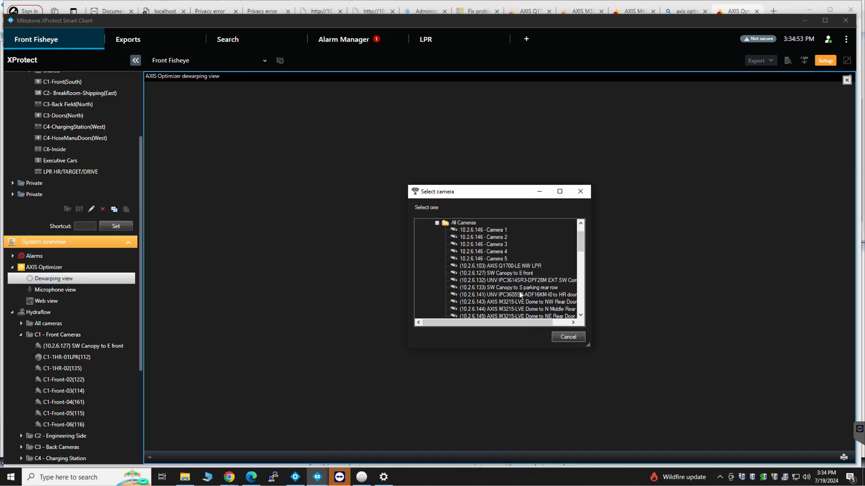
scroll("down", 3)
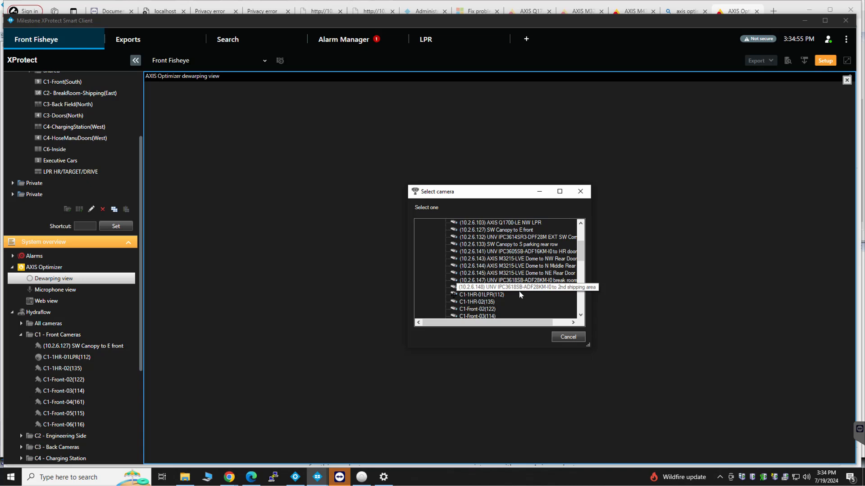
scroll("down", 3)
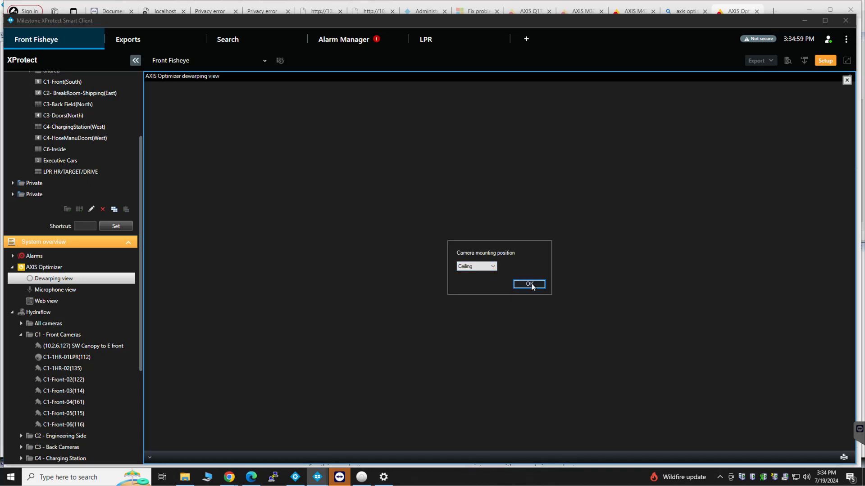
left_click(529, 284)
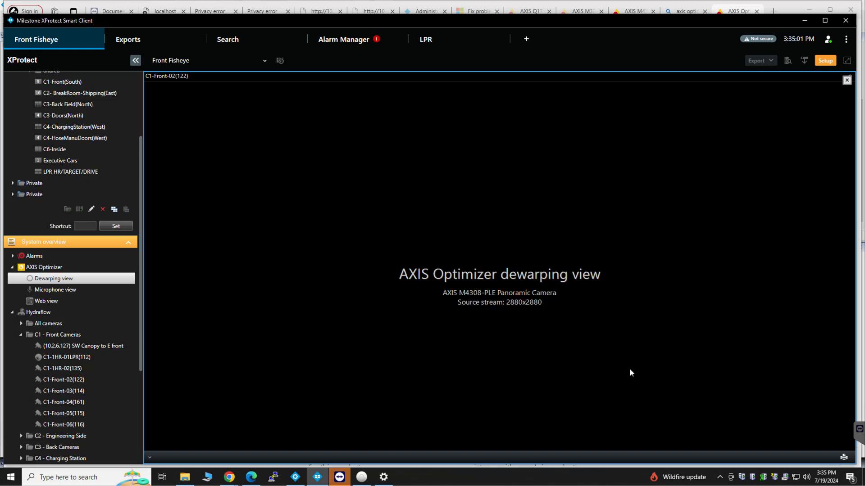
mouse_move(633, 344)
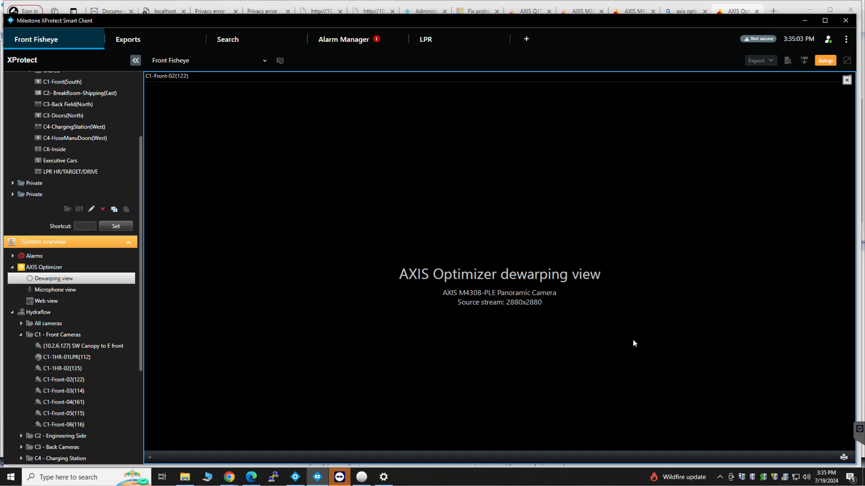
mouse_move(725, 75)
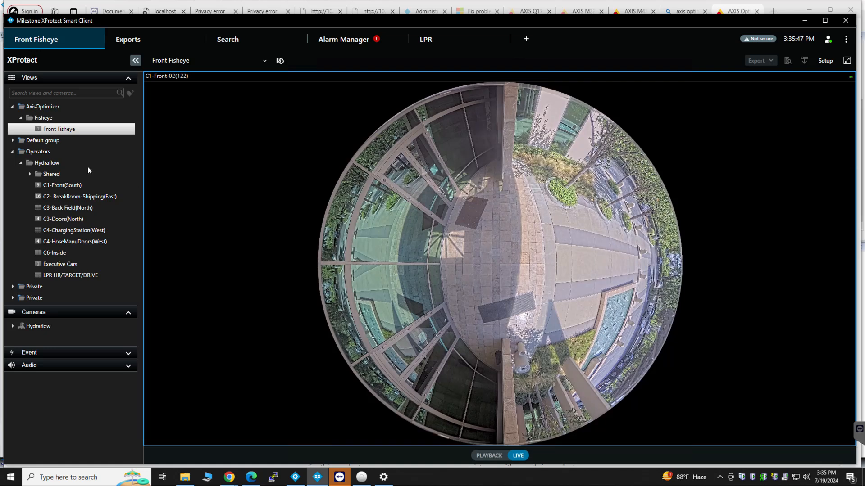
mouse_move(51, 209)
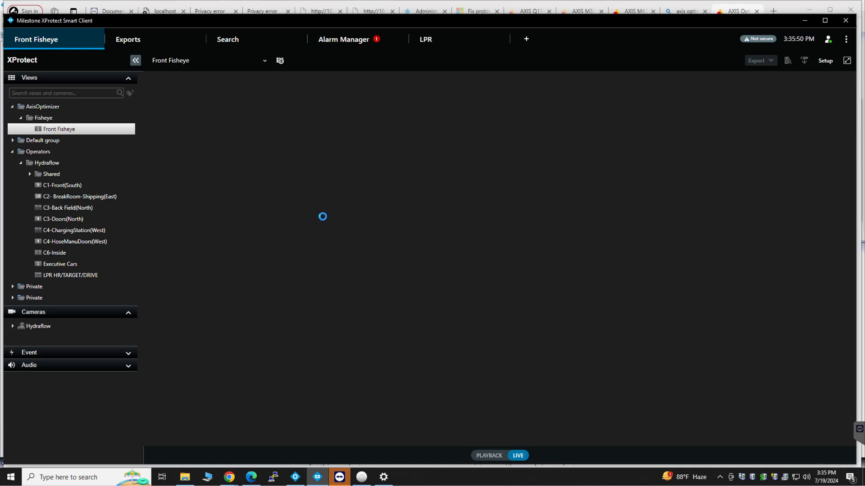
- Leave the C1-Front(South) live view for the Search workspace targeting C1-Front-02(122)
left_click(62, 185)
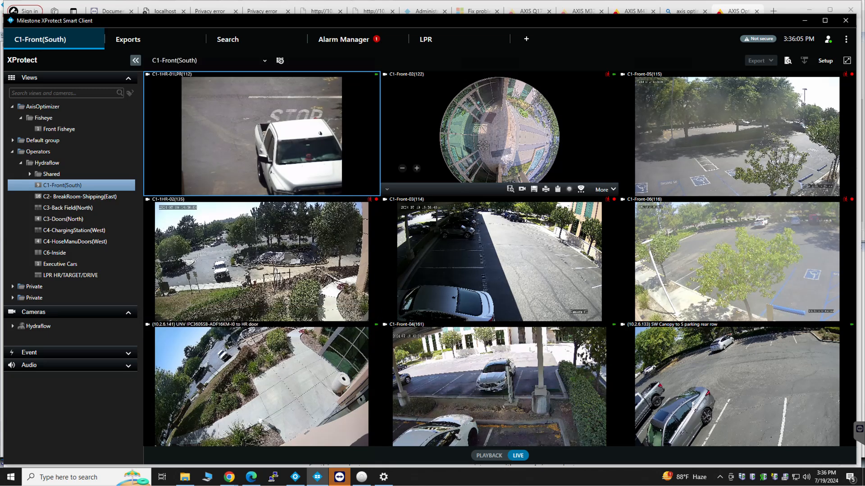
double_click(503, 133)
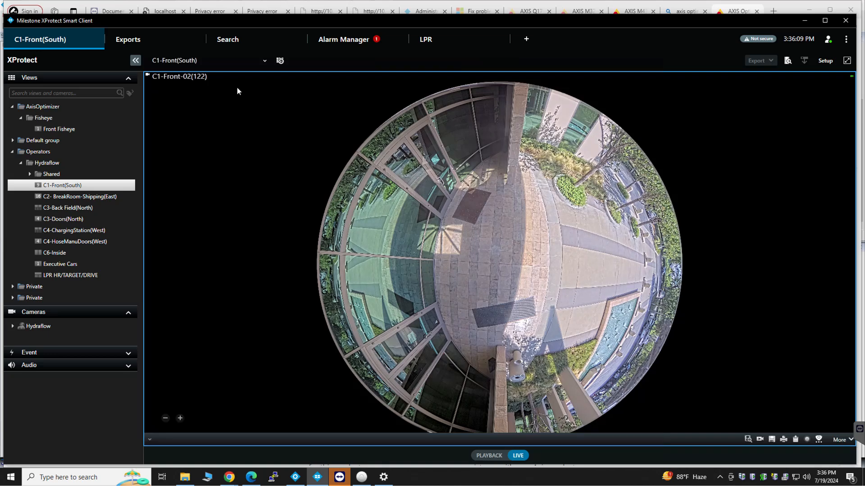
left_click(227, 39)
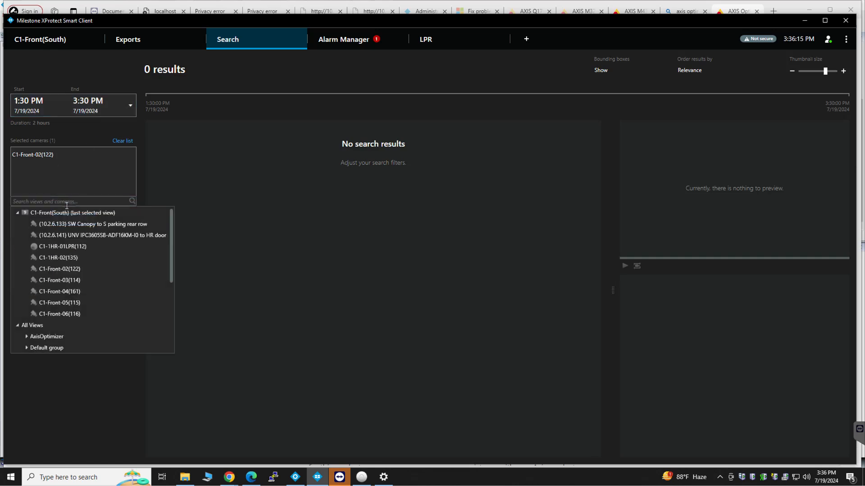
mouse_move(99, 271)
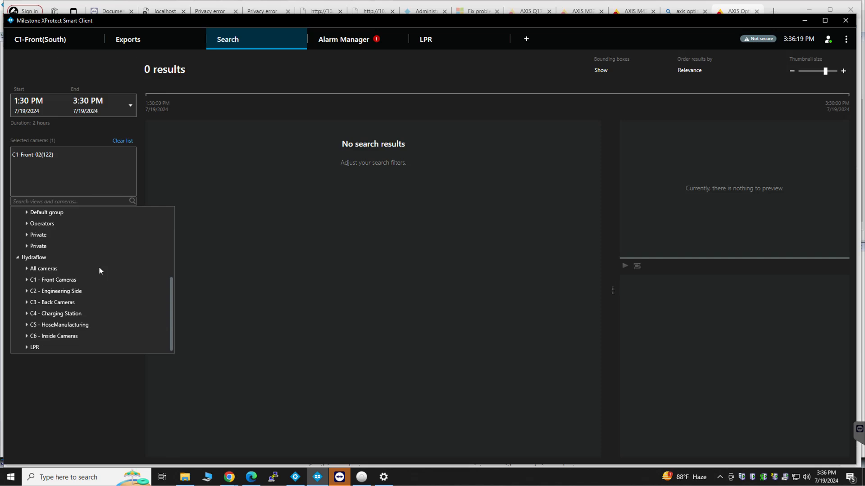
- Add 10.2.6.146 - Camera 2 and Camera 4 to the human forensic search
scroll("up", 3)
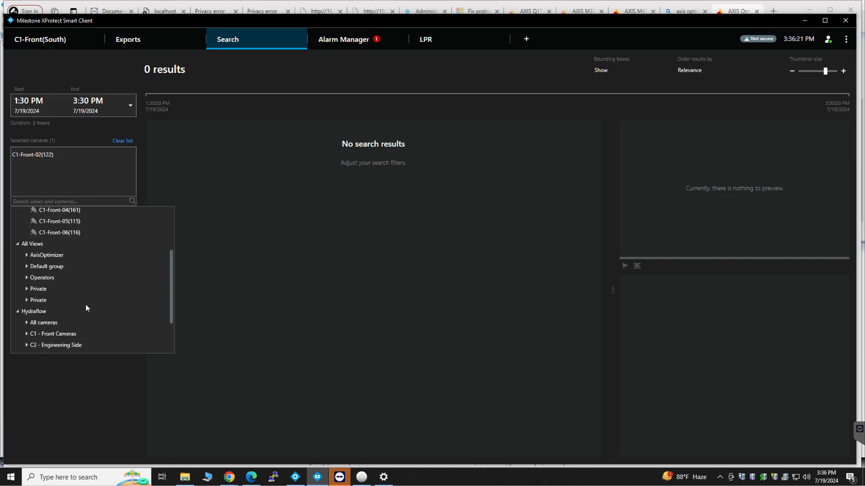
mouse_move(55, 290)
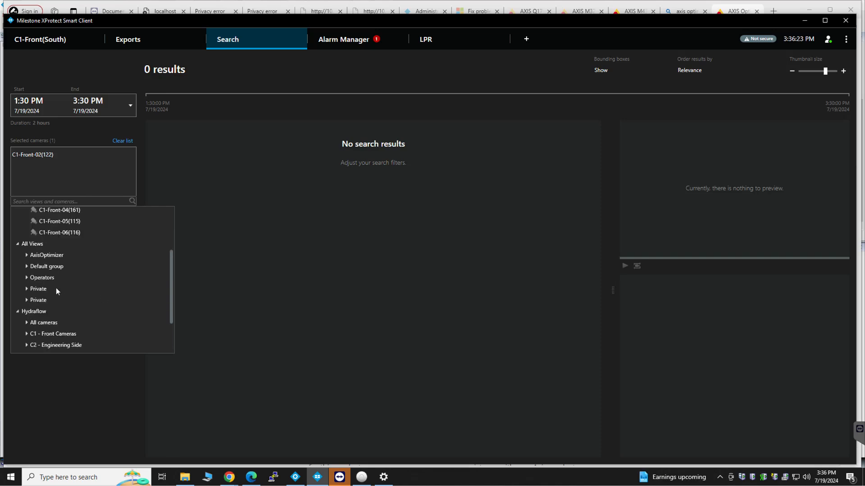
scroll("down", 3)
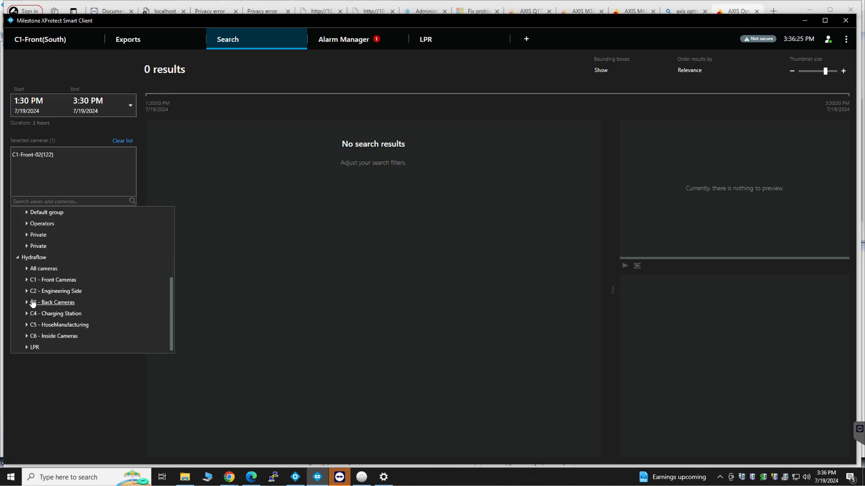
mouse_move(32, 320)
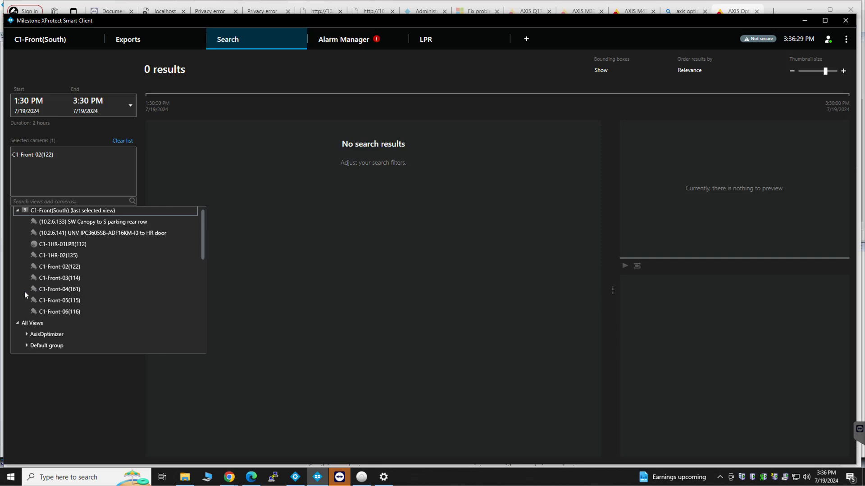
mouse_move(79, 253)
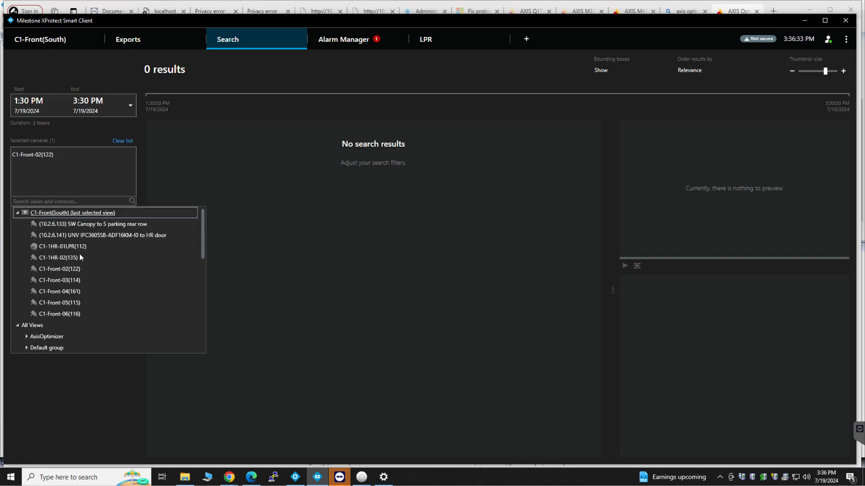
mouse_move(87, 273)
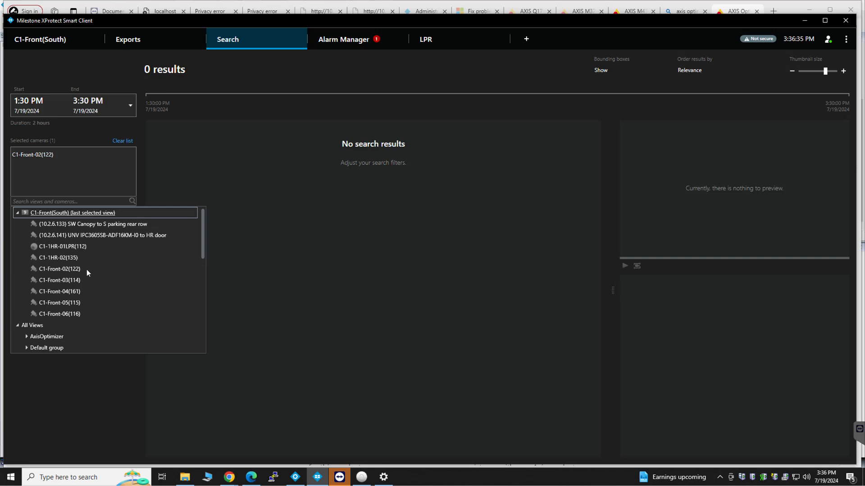
scroll("down", 3)
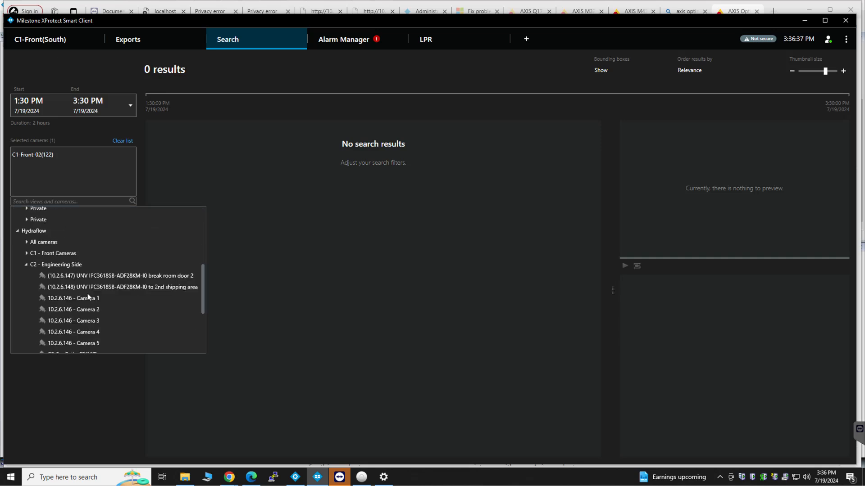
scroll("down", 3)
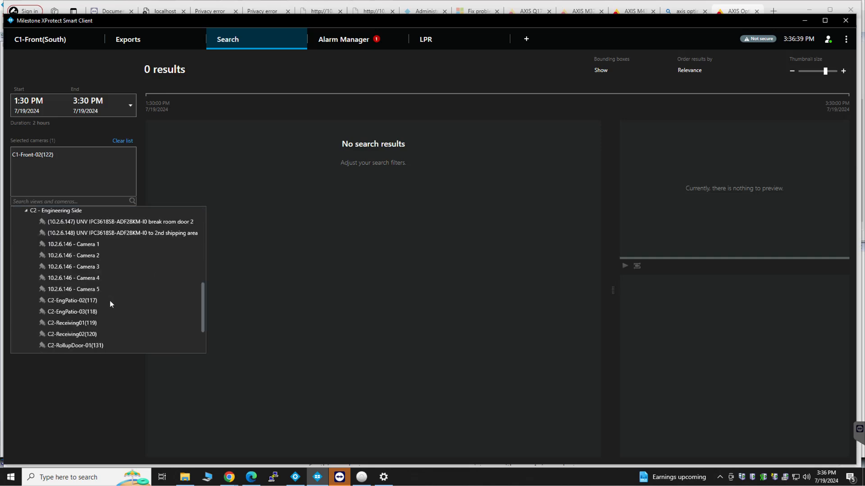
mouse_move(74, 245)
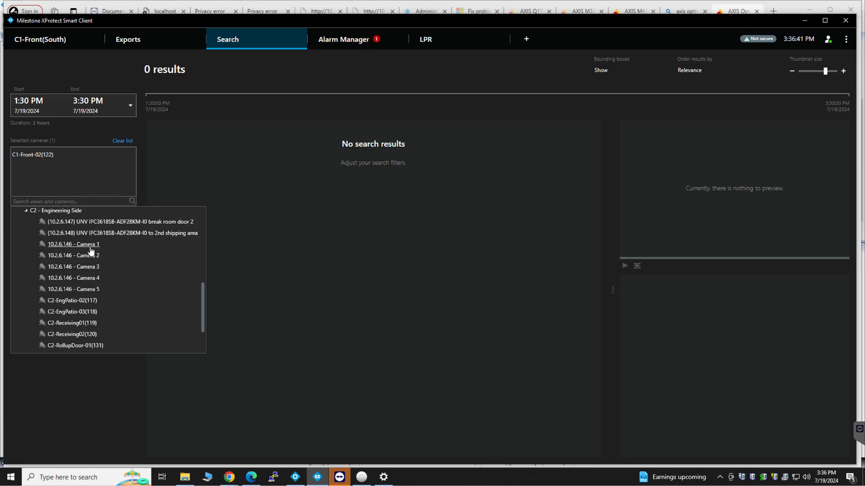
mouse_move(80, 272)
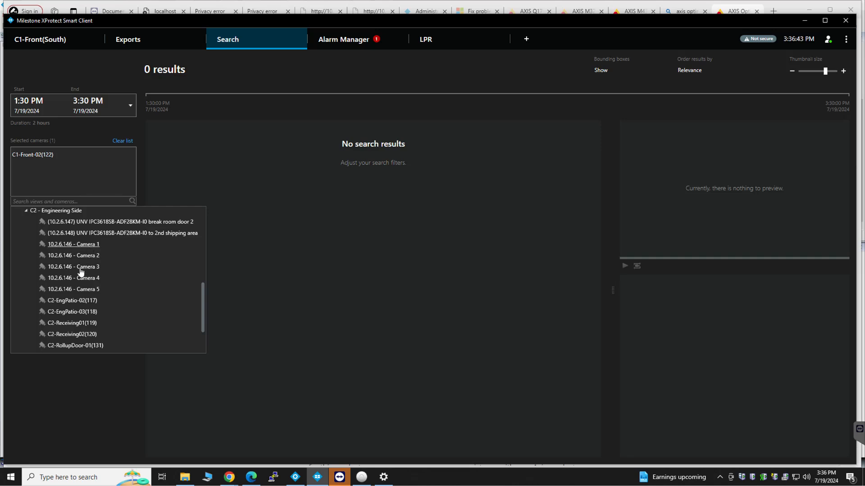
mouse_move(77, 290)
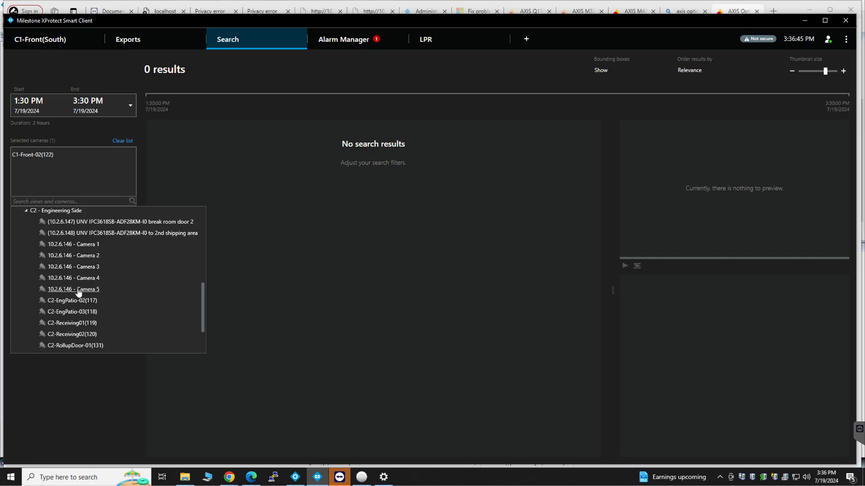
mouse_move(82, 249)
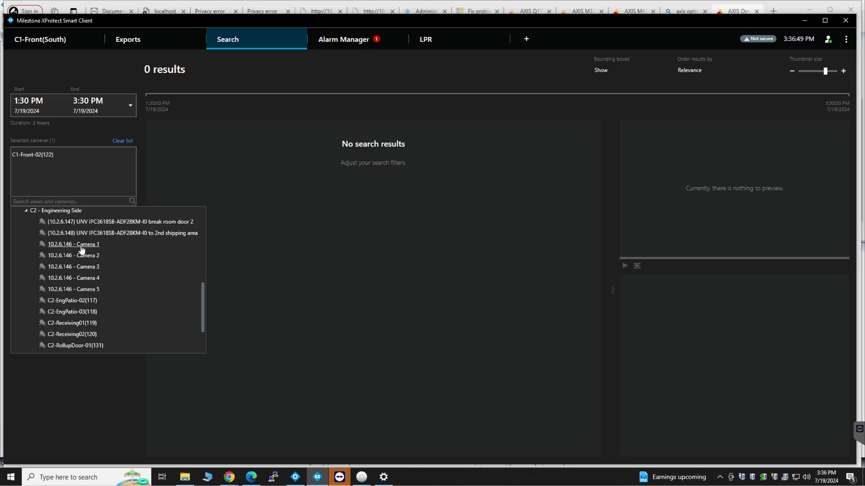
mouse_move(89, 255)
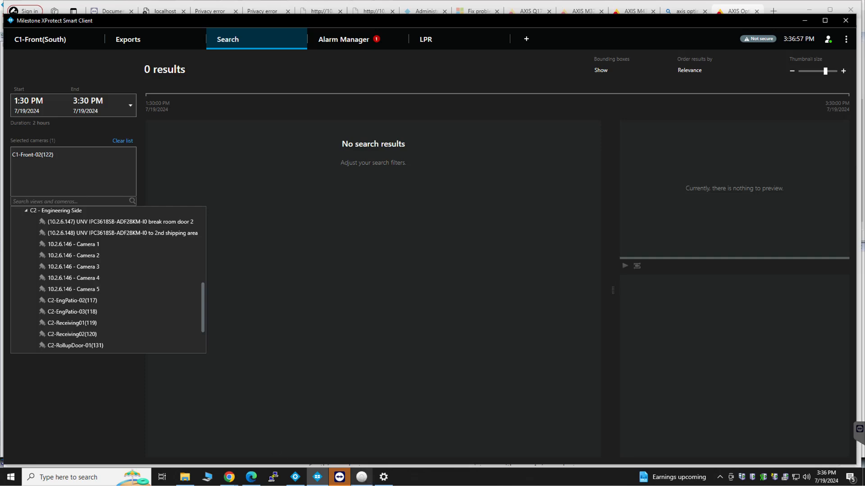
mouse_move(321, 290)
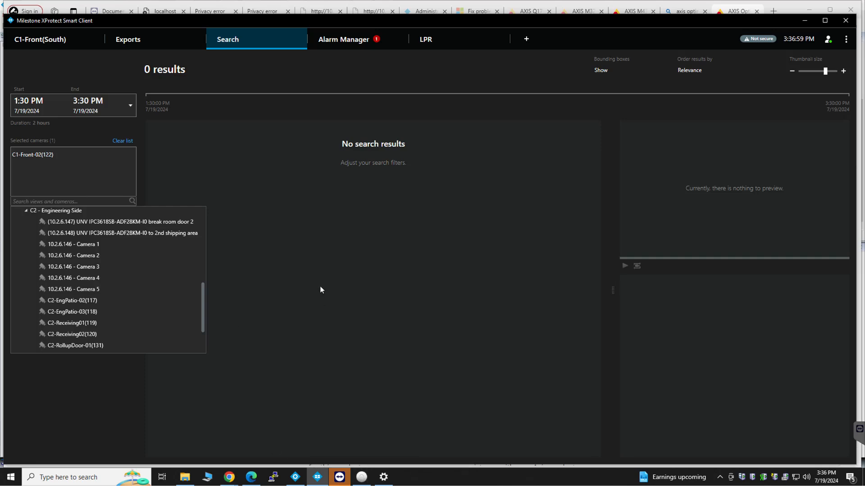
mouse_move(314, 311)
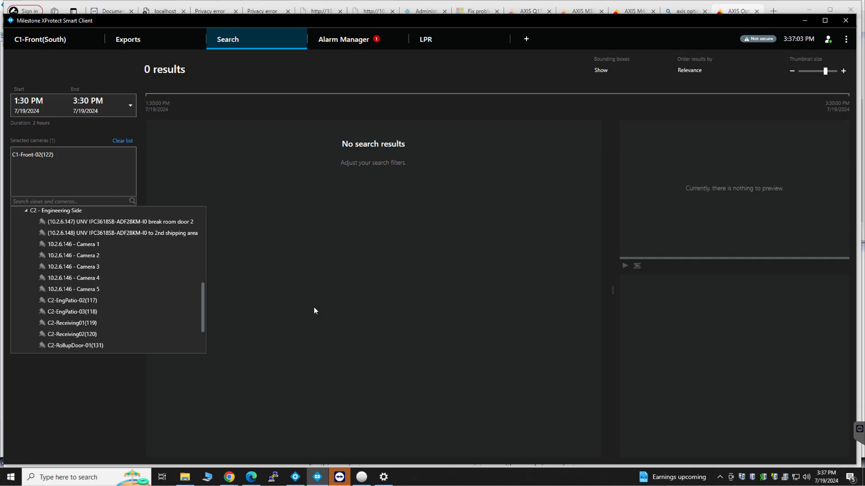
mouse_move(320, 316)
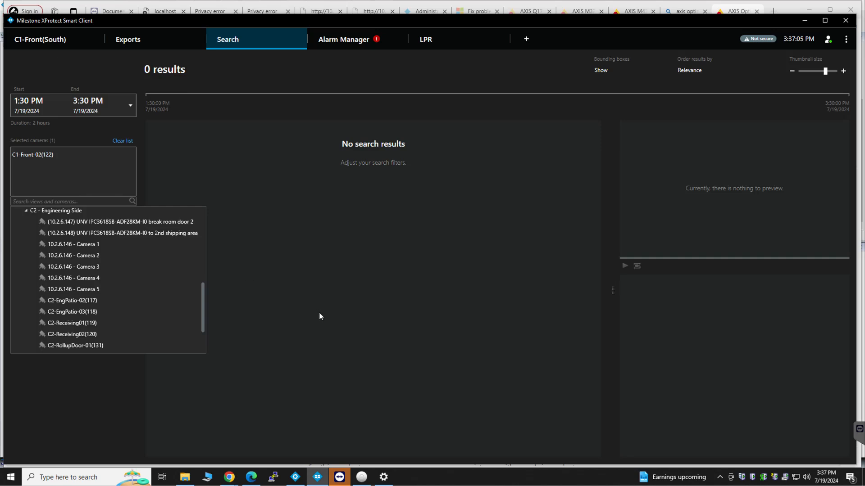
mouse_move(139, 282)
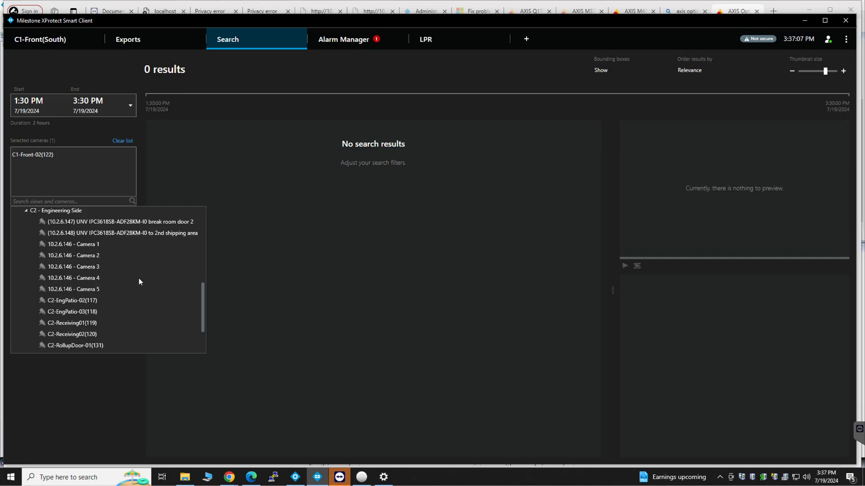
mouse_move(193, 270)
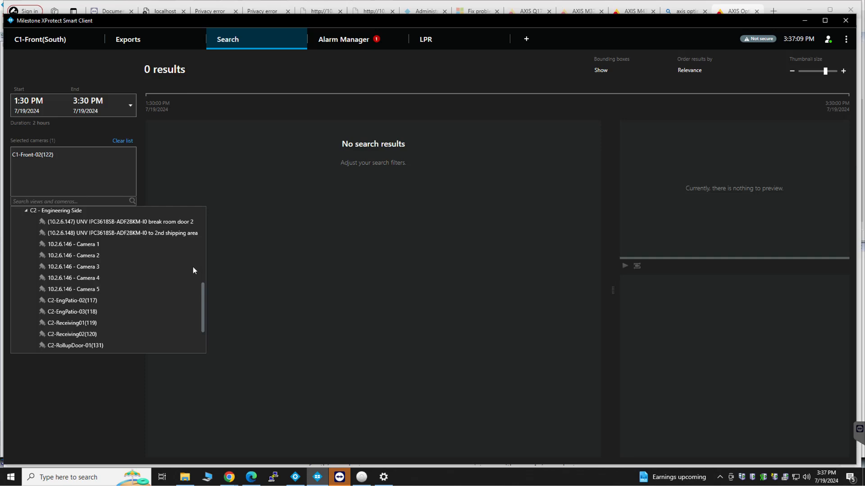
mouse_move(176, 270)
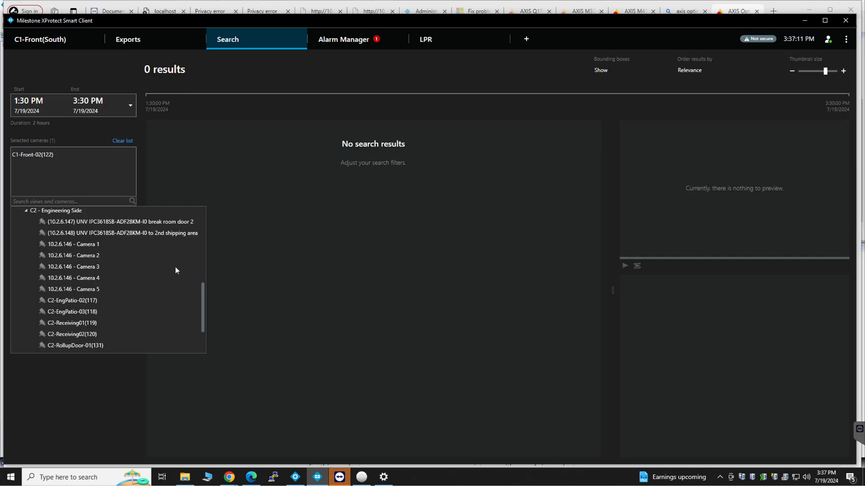
mouse_move(403, 415)
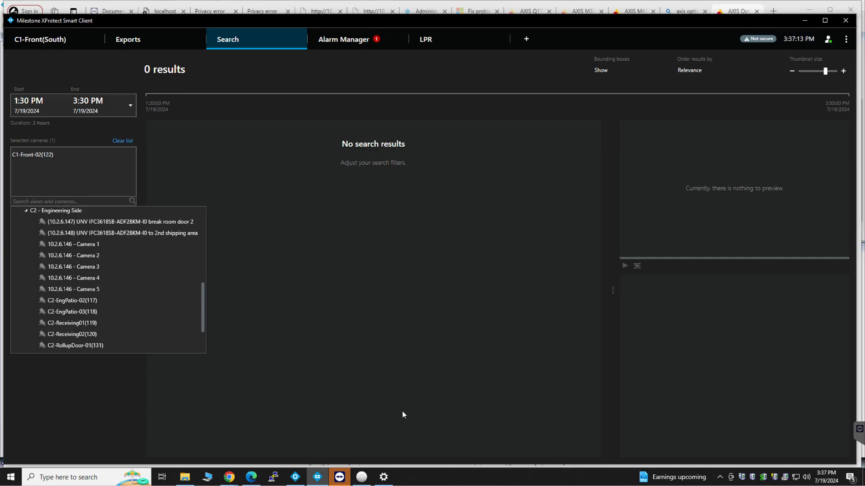
left_click(361, 477)
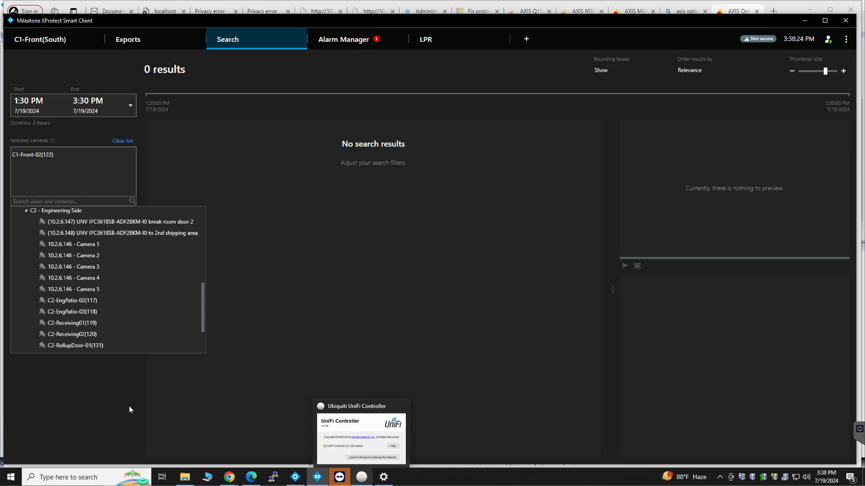
mouse_move(85, 315)
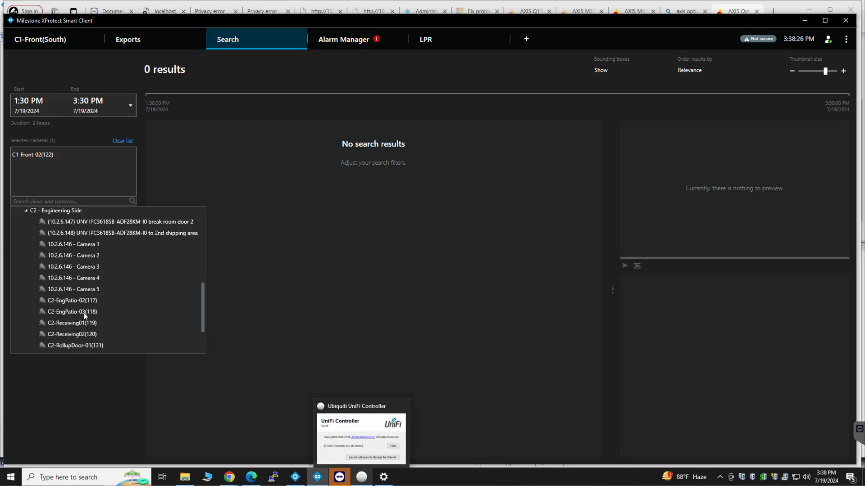
left_click(74, 255)
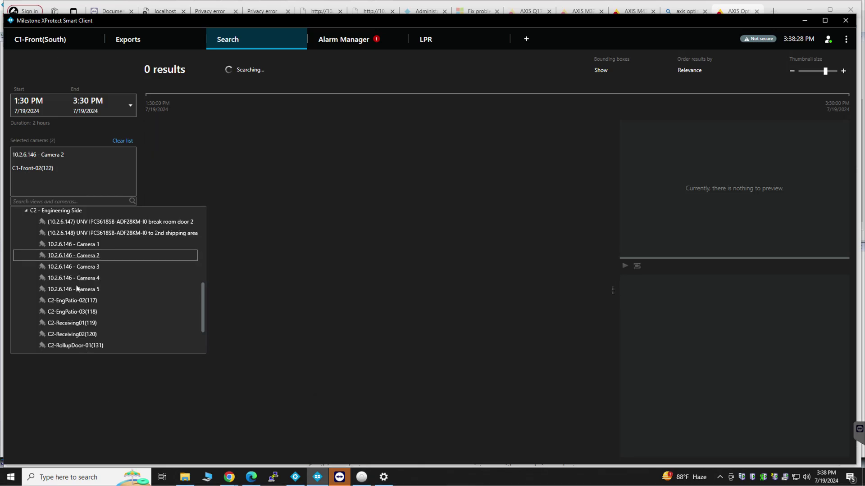
left_click(73, 278)
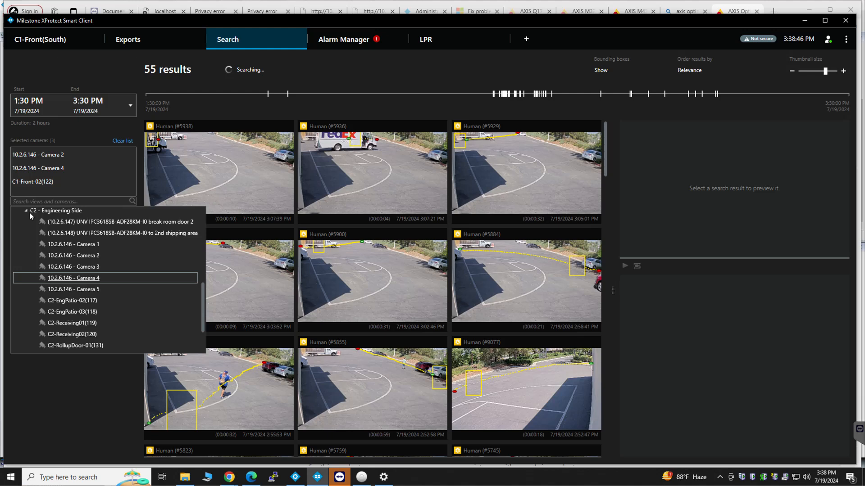
- Expand C4 - Charging Station and add C4-HoseManufacturing-01(142)-R to the search
left_click(25, 211)
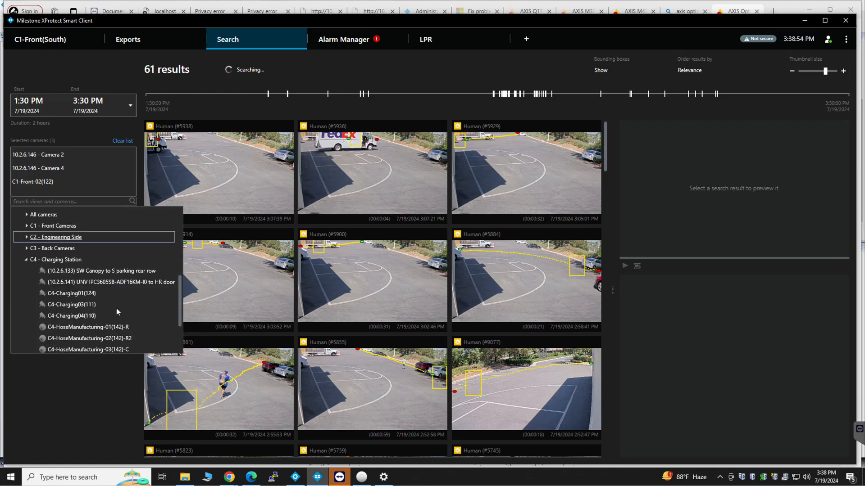
scroll("down", 3)
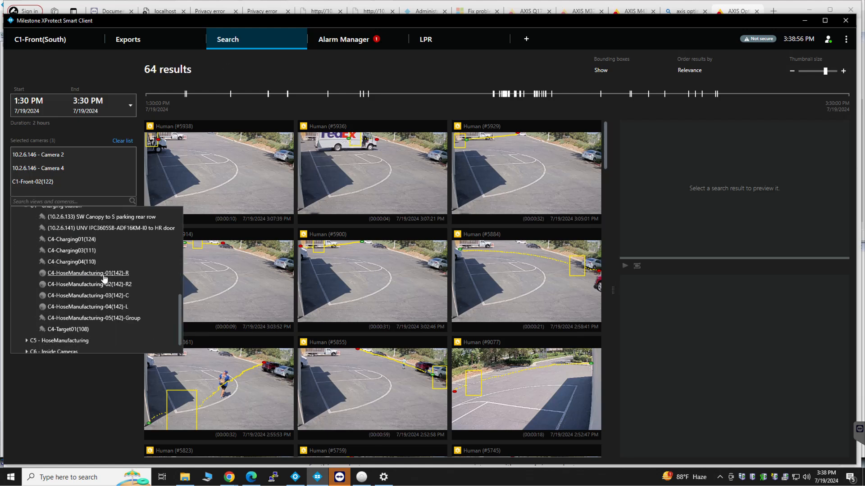
left_click(87, 273)
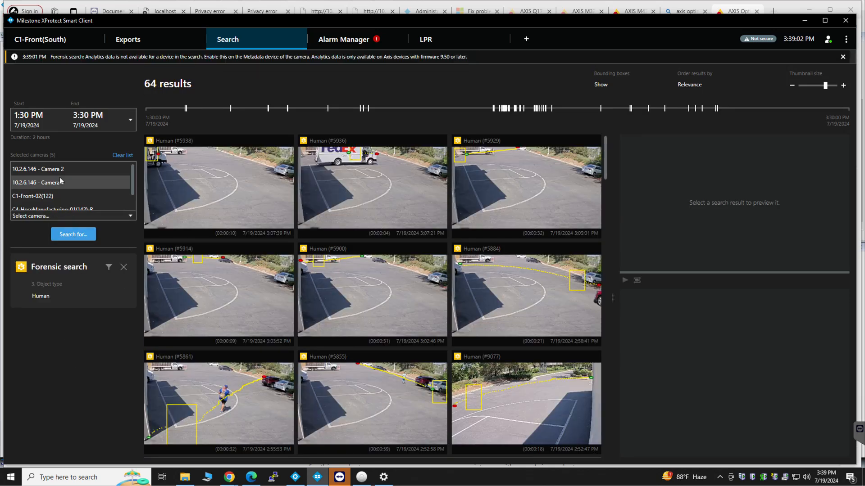
scroll("down", 3)
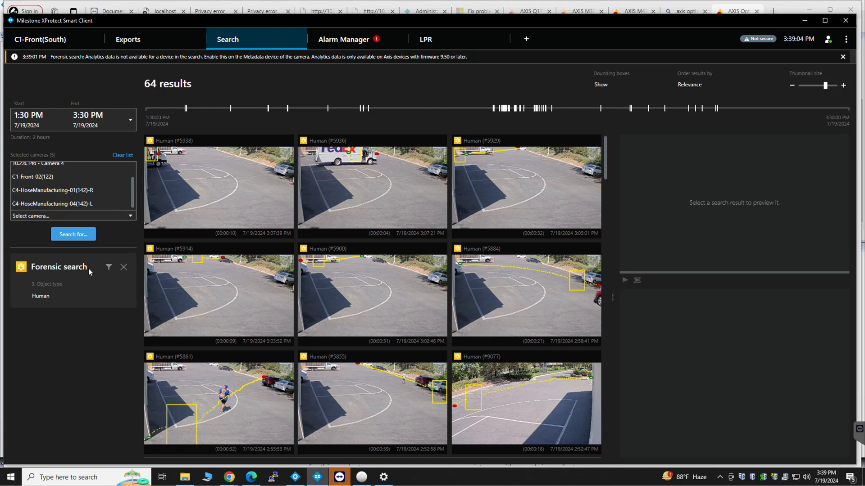
- Clear the old criteria, start a new Human forensic search, and check the time range presets
left_click(108, 267)
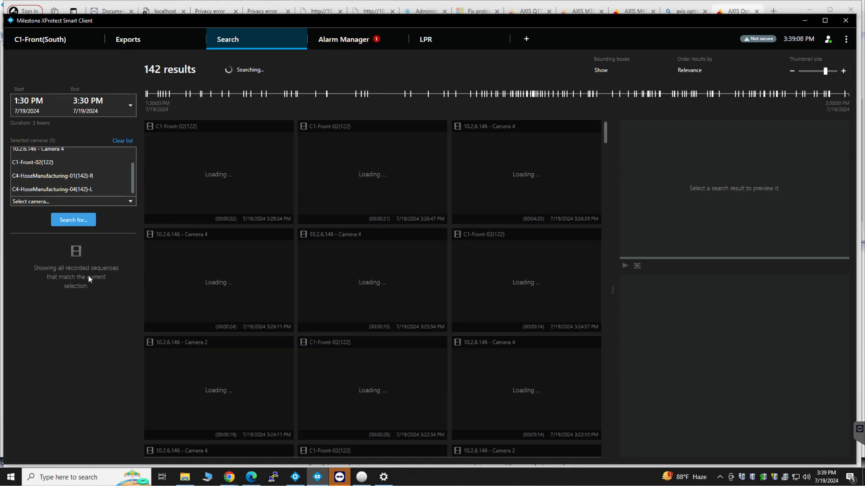
left_click(73, 220)
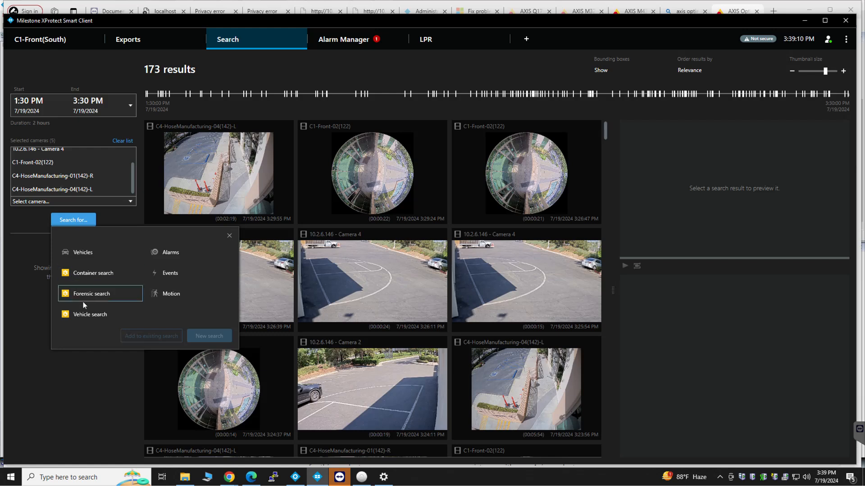
left_click(91, 293)
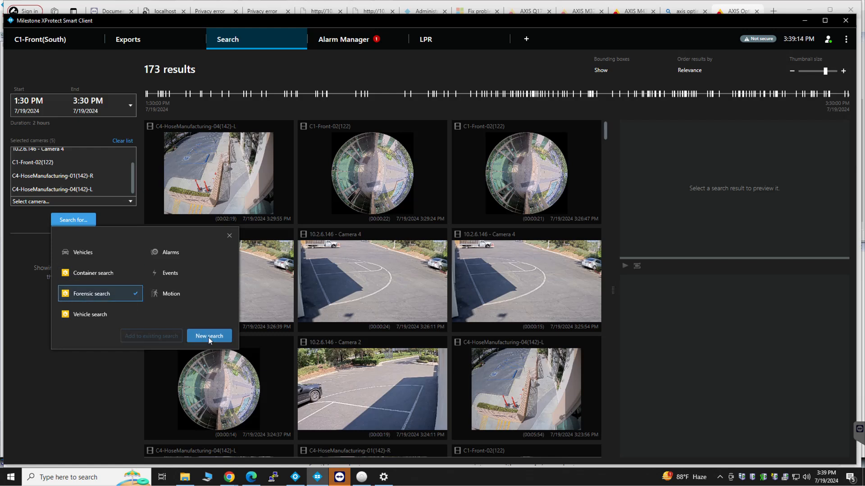
left_click(209, 336)
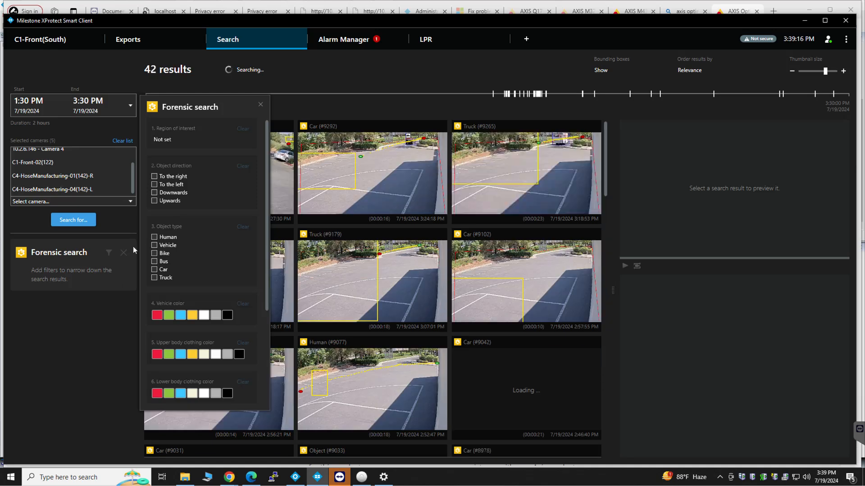
left_click(155, 236)
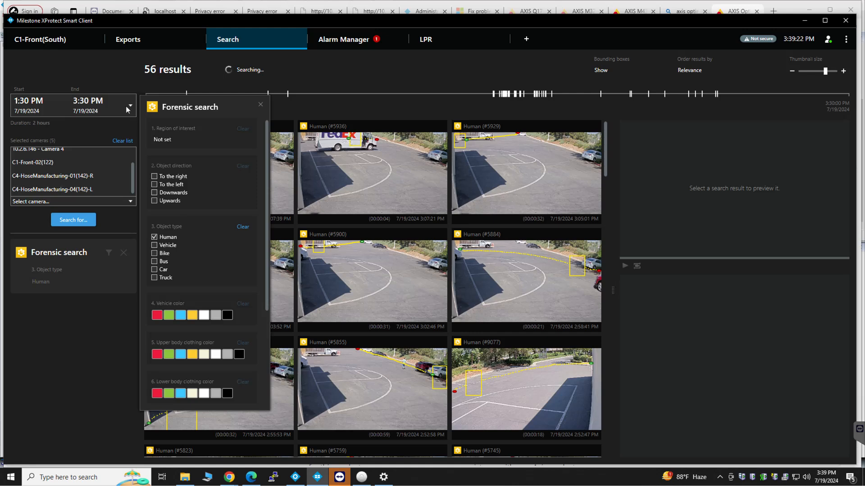
left_click(130, 105)
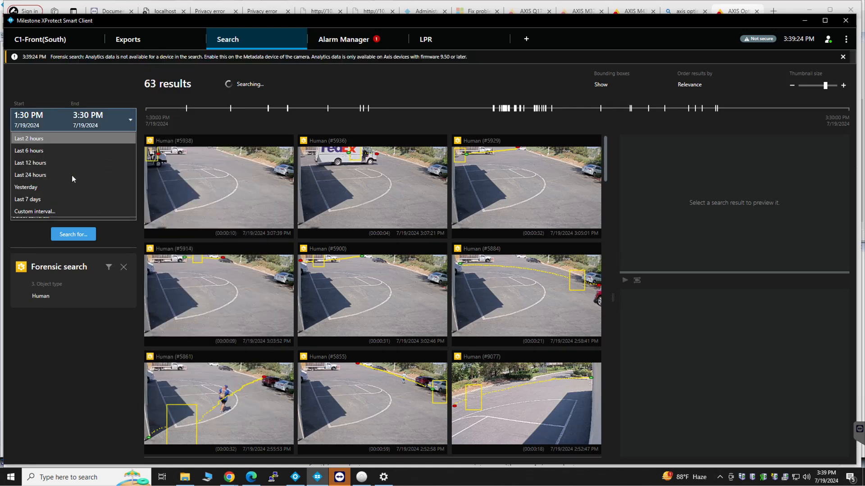
mouse_move(69, 377)
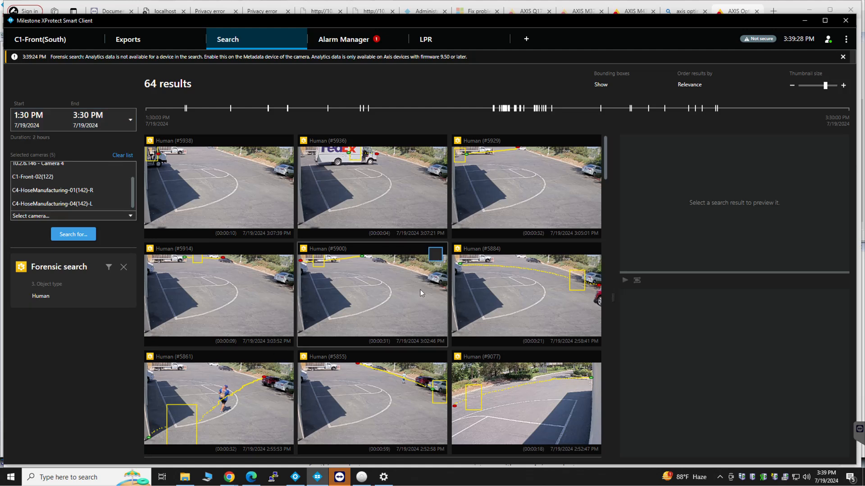
mouse_move(353, 292)
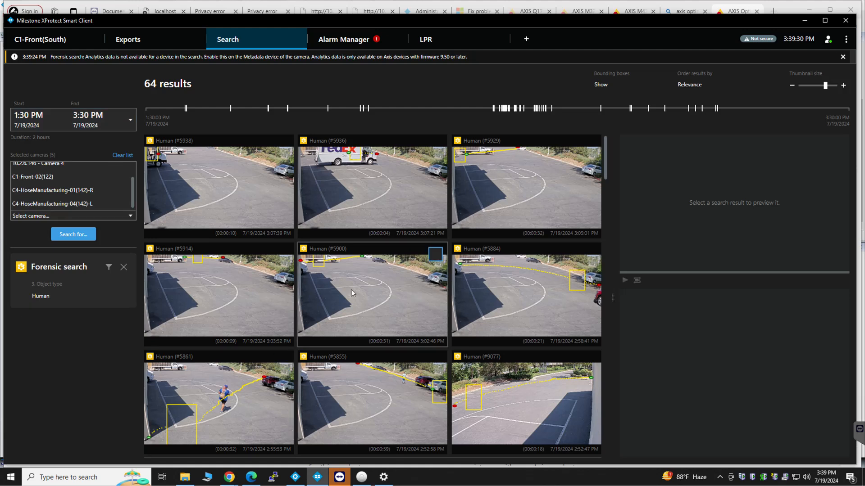
scroll("down", 3)
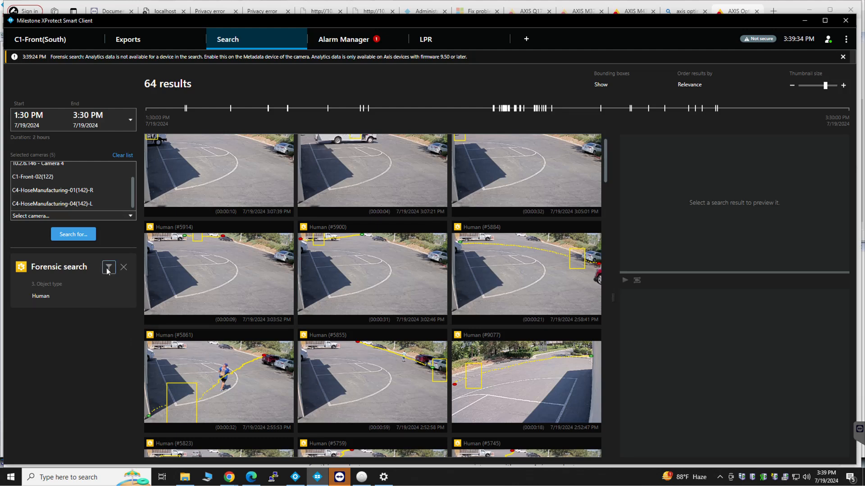
mouse_move(108, 268)
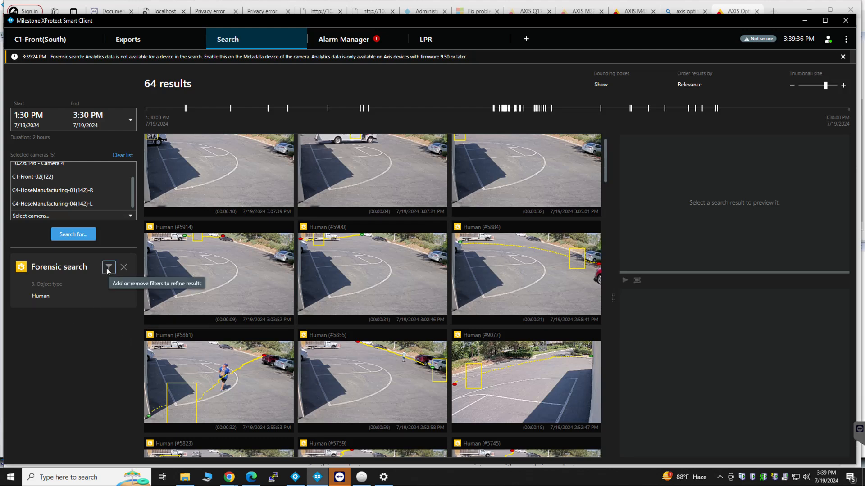
- Filter for blue lower-body clothing, then preview results #5759 and #5745, playing #5745
left_click(108, 267)
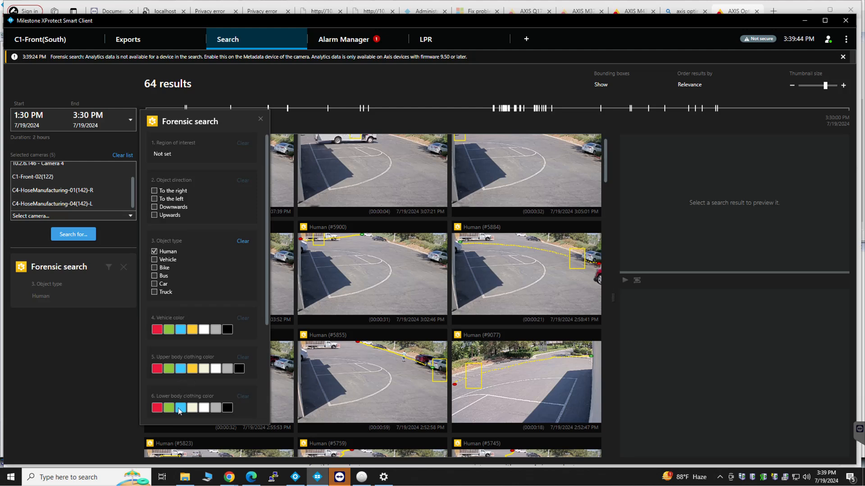
left_click(180, 407)
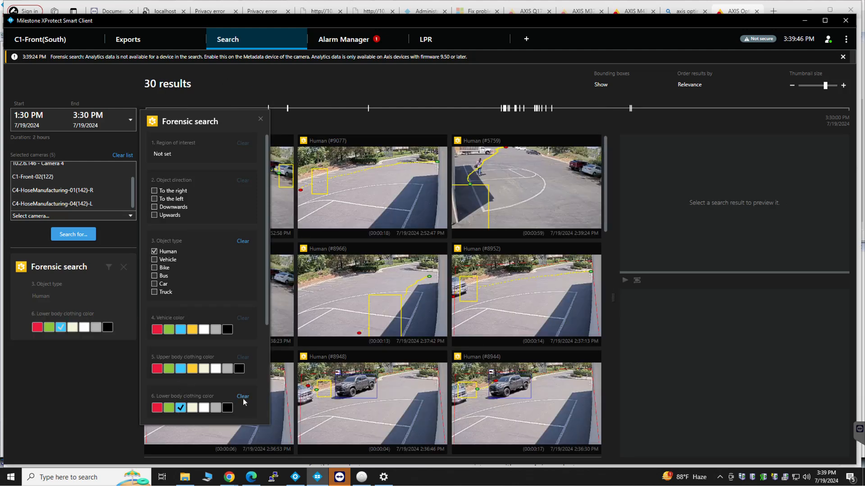
left_click(525, 186)
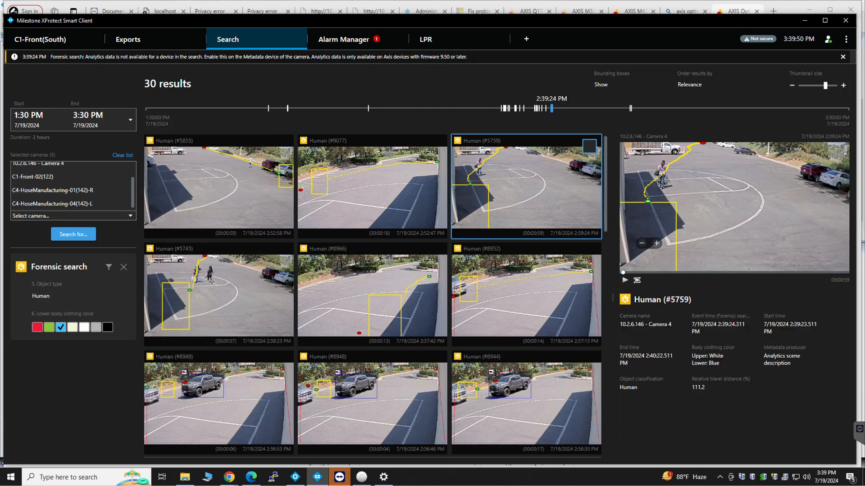
left_click(218, 295)
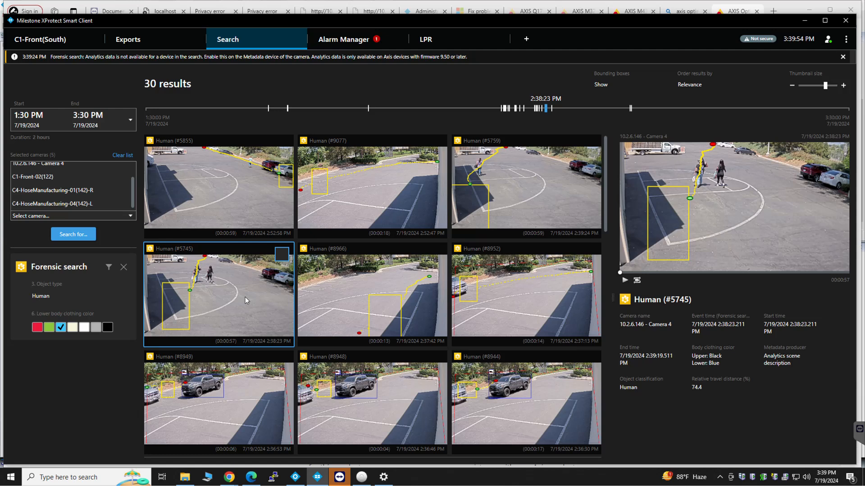
left_click(625, 281)
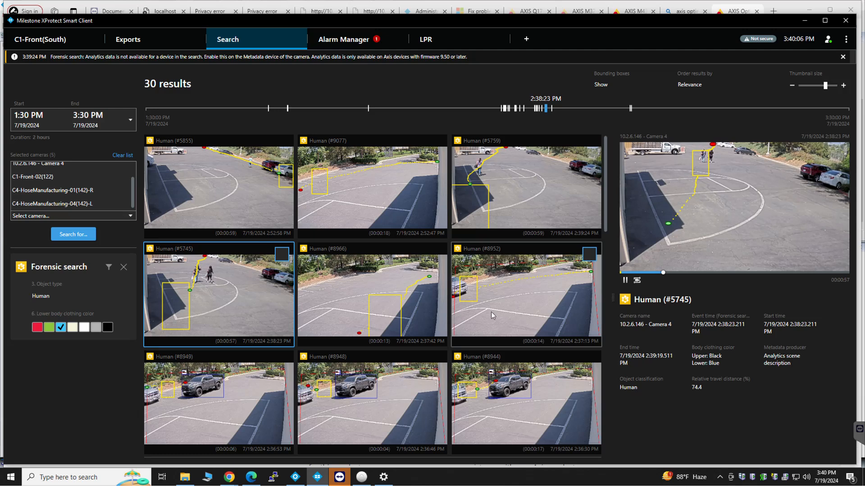
- Scroll the results to preview result #8901, playing and pausing its clip
scroll("down", 3)
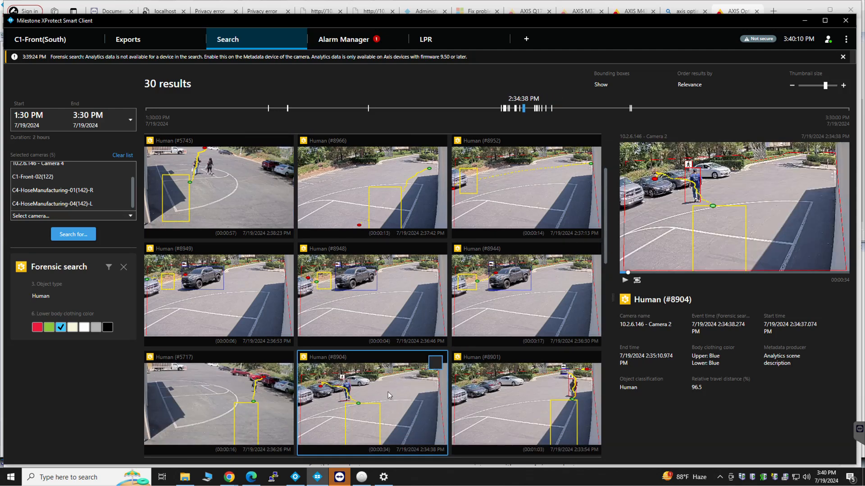
left_click(625, 280)
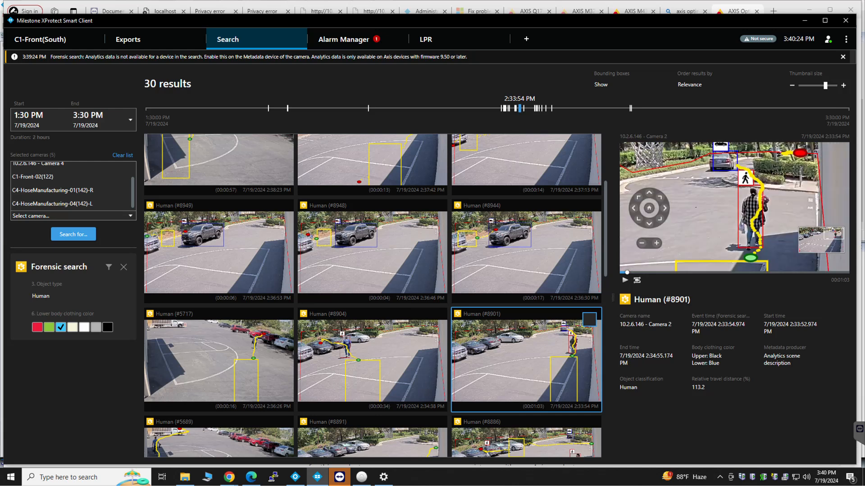
left_click(625, 280)
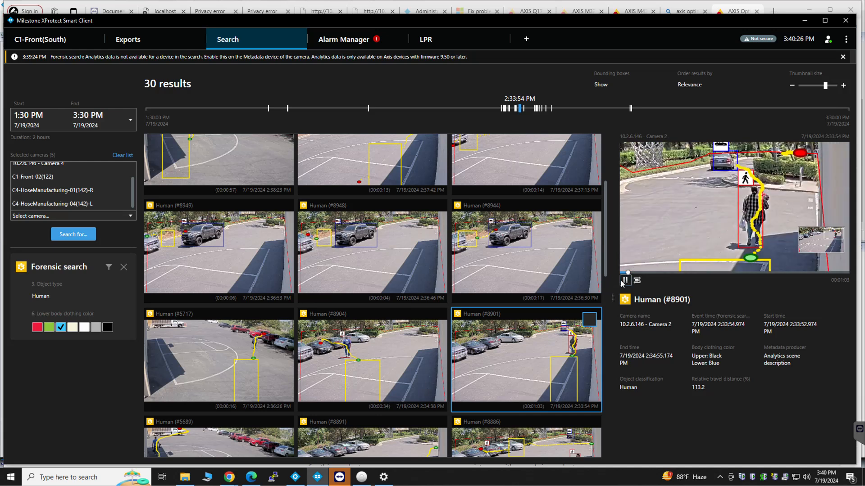
left_click(625, 280)
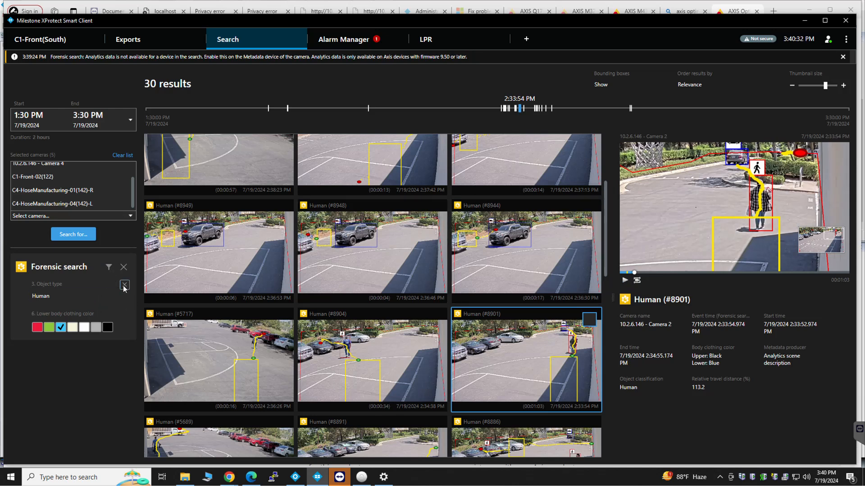
- Replace the Human filter with white vehicles and preview white Truck #5955
left_click(124, 285)
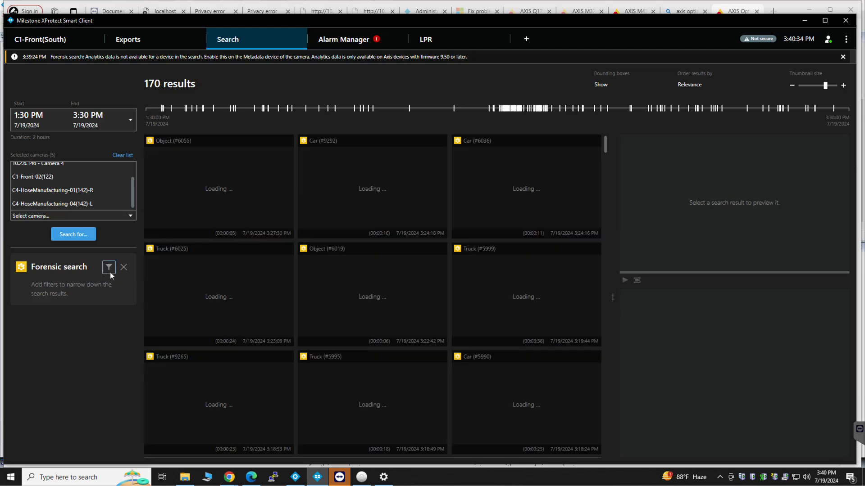
left_click(108, 267)
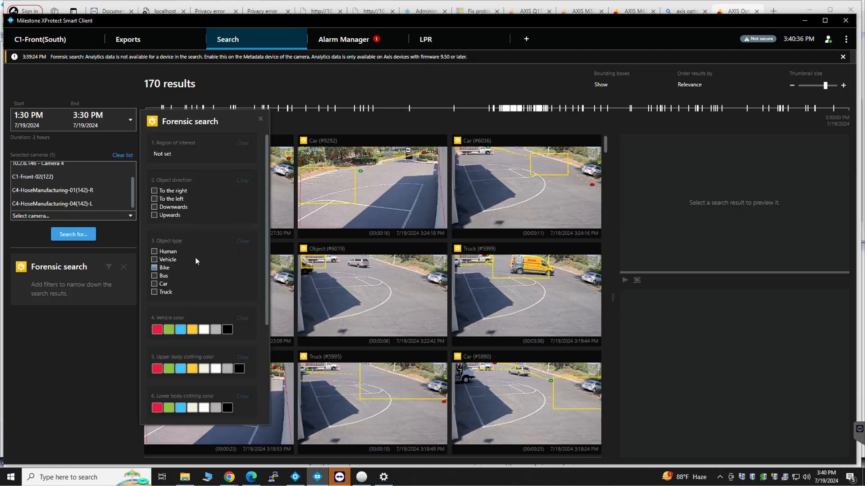
left_click(154, 260)
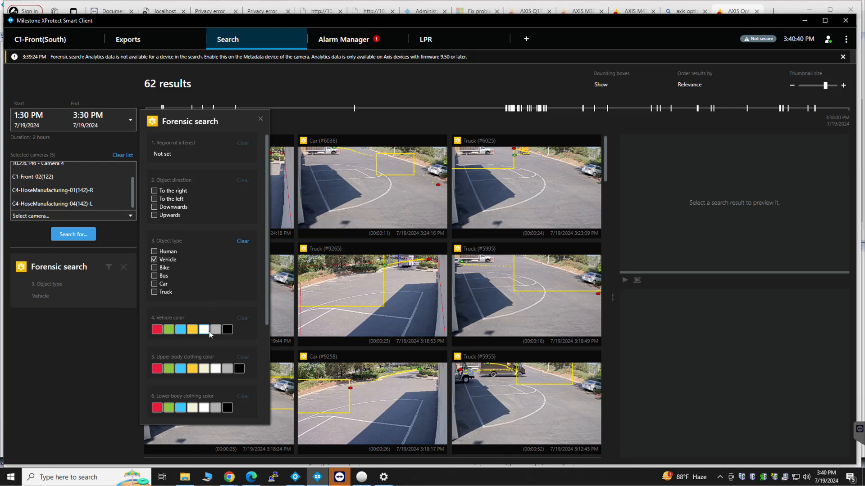
left_click(203, 329)
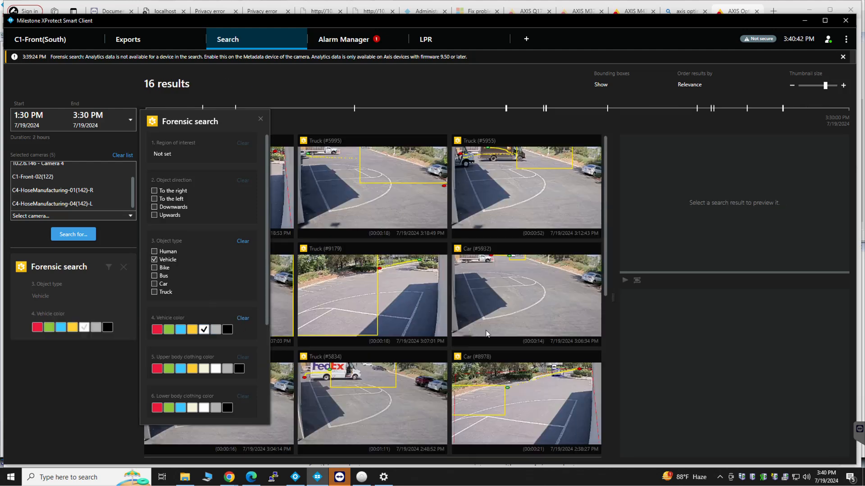
mouse_move(511, 187)
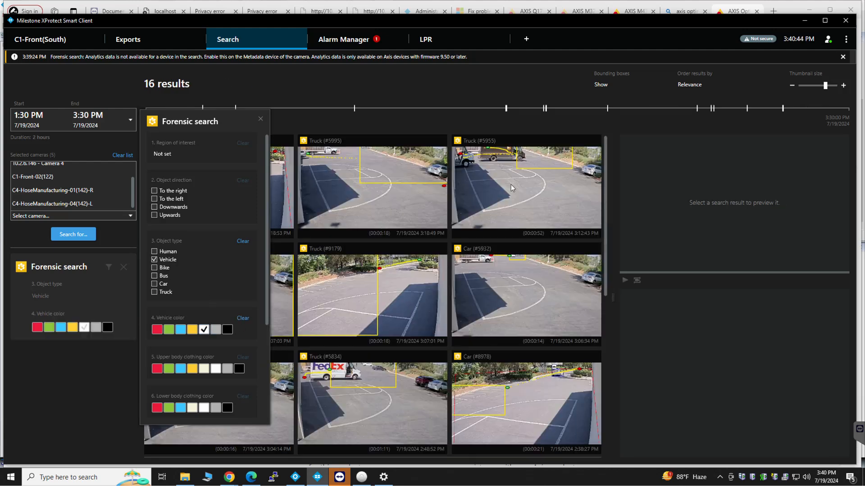
left_click(525, 187)
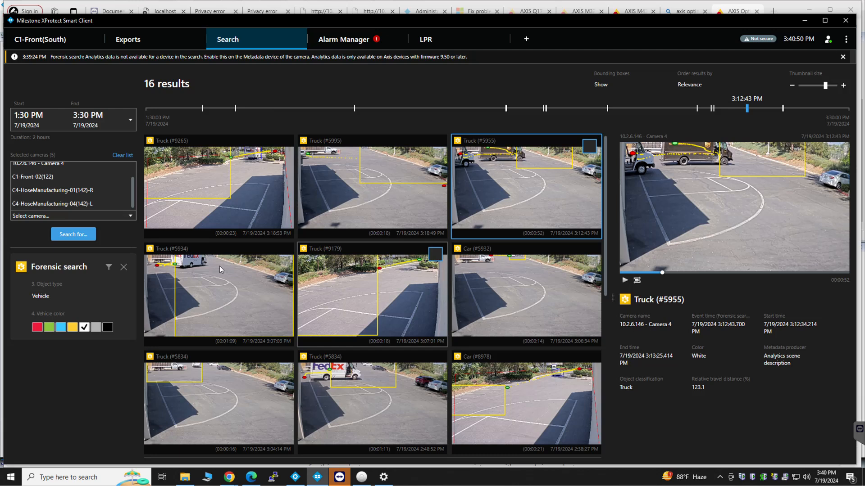
- Scroll the results and open white Car #8480 full size
scroll("down", 3)
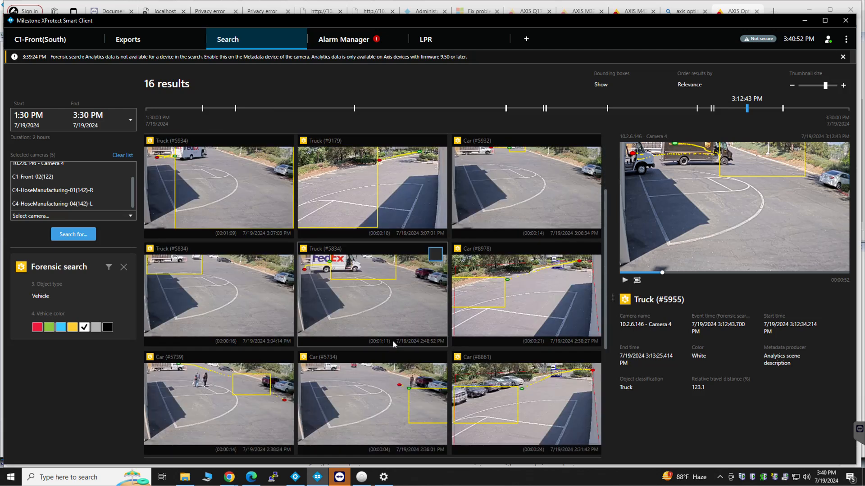
scroll("down", 3)
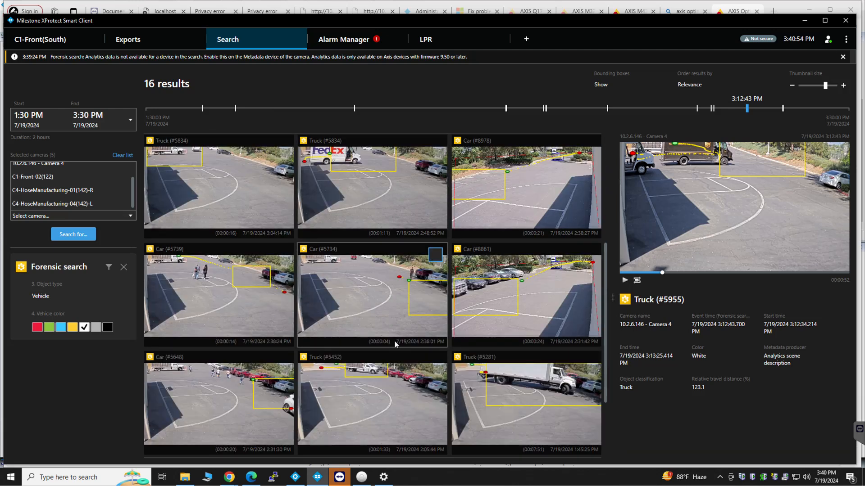
scroll("down", 3)
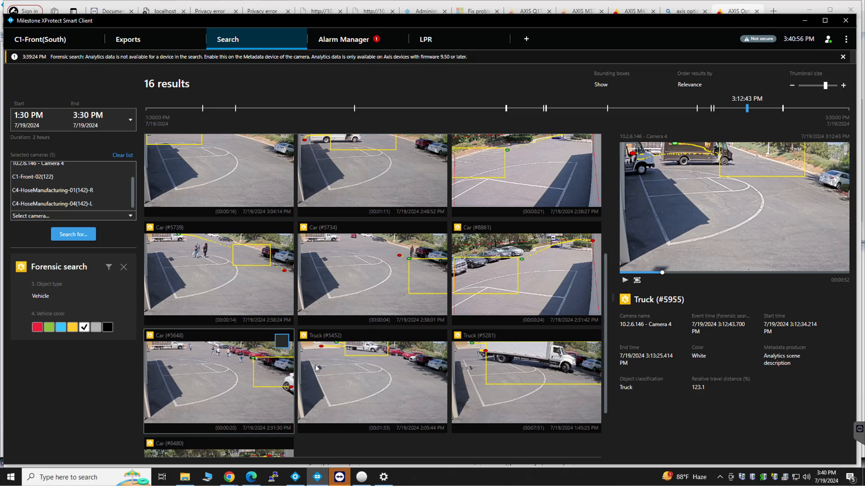
scroll("down", 3)
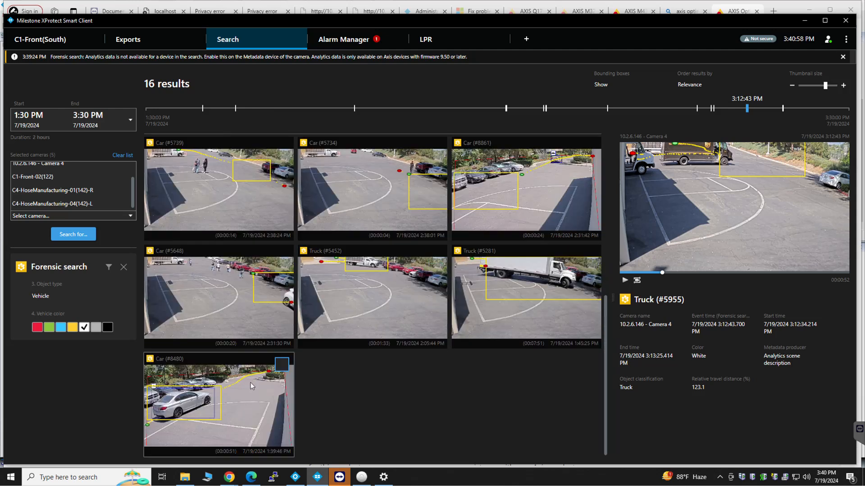
left_click(218, 403)
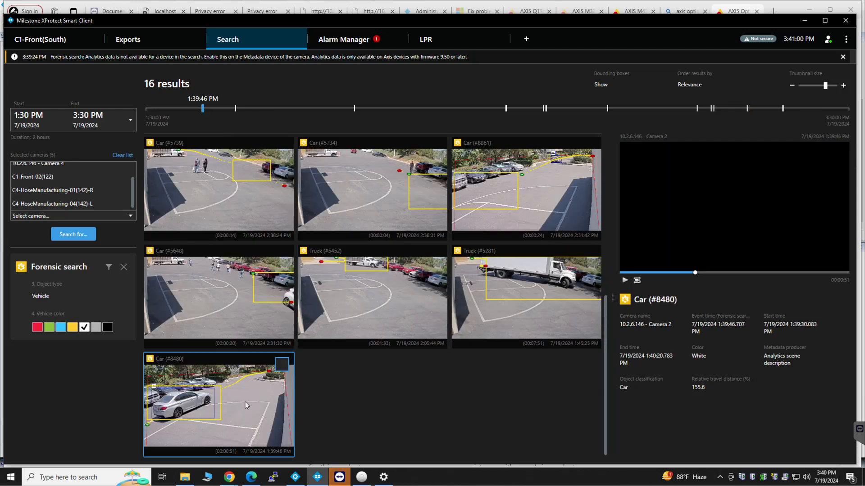
double_click(218, 403)
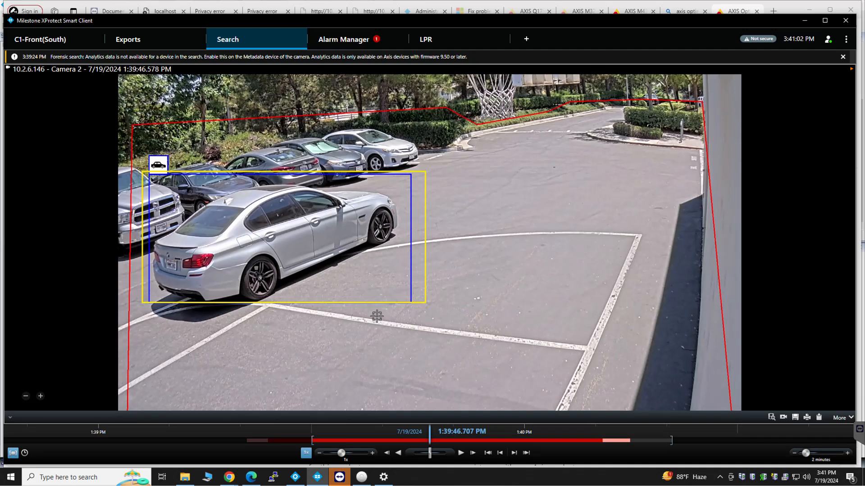
mouse_move(304, 236)
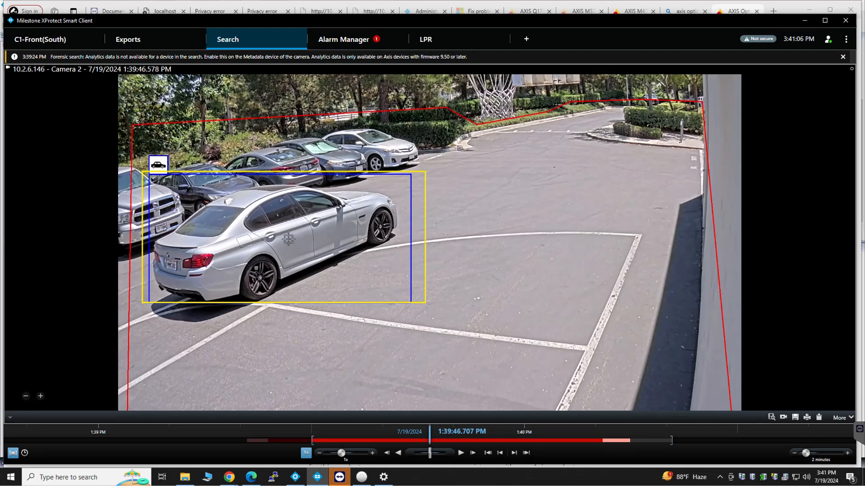
mouse_move(433, 208)
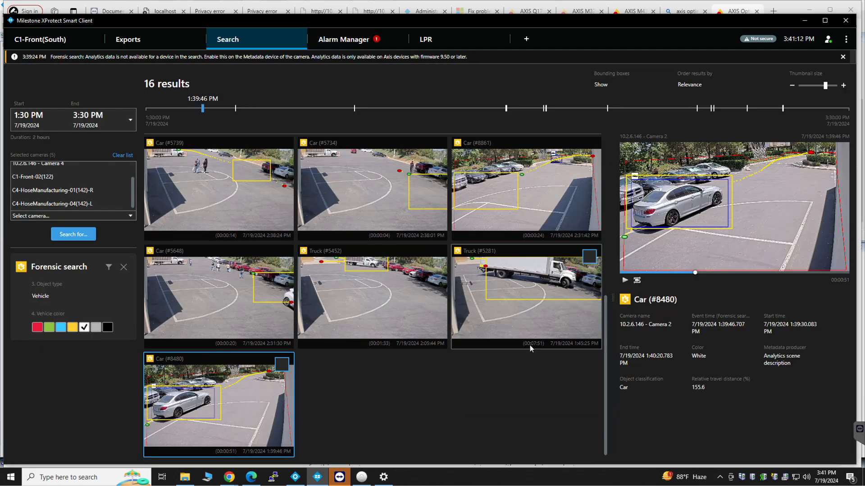
mouse_move(487, 353)
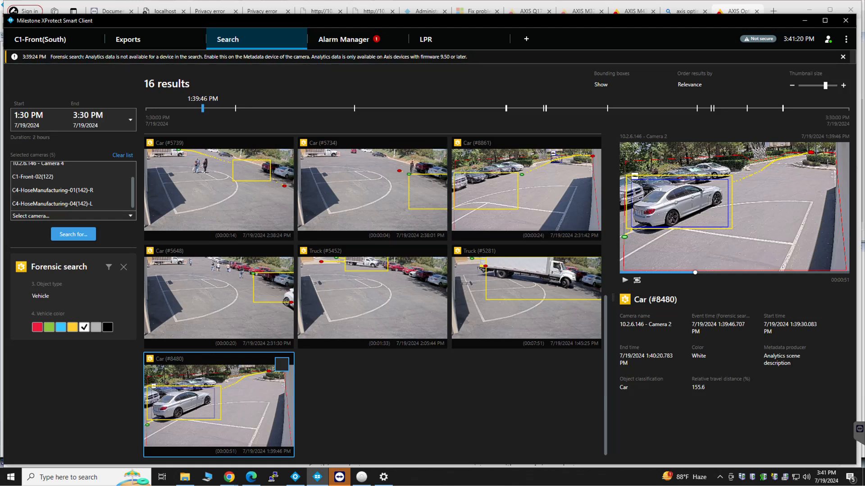
mouse_move(496, 420)
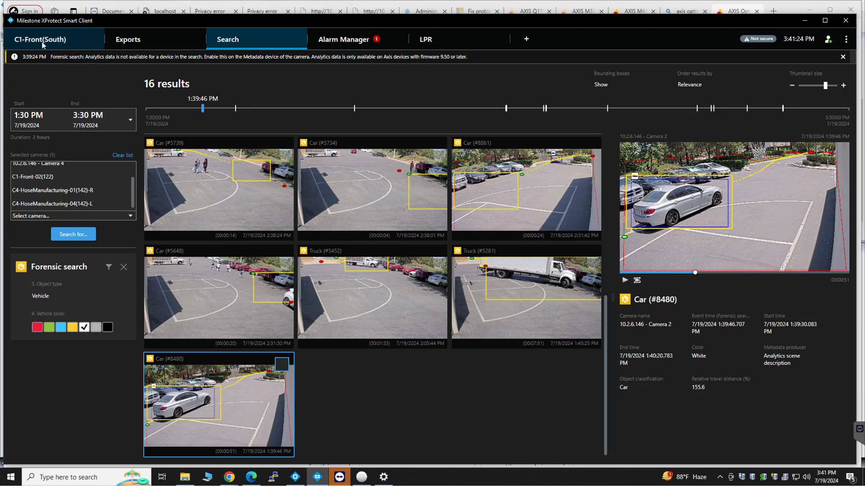
- Return to live views and open the three-camera LPR HR/TARGET/DRIVE view
left_click(40, 40)
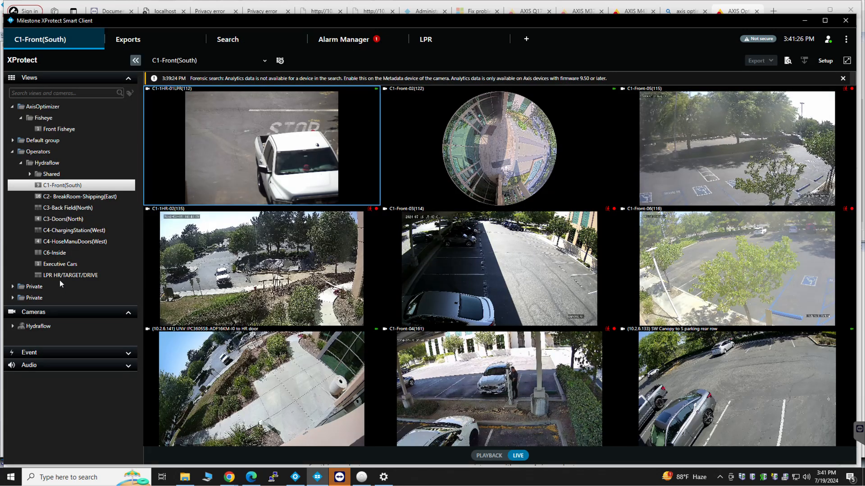
left_click(69, 275)
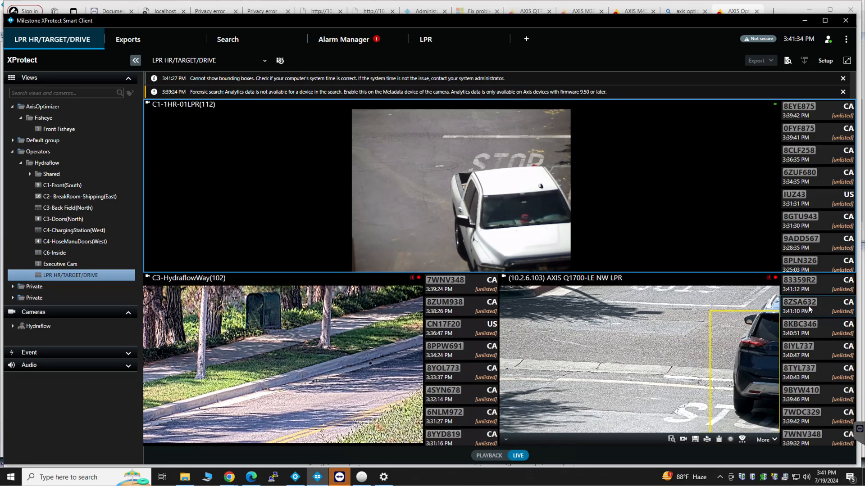
left_click(800, 302)
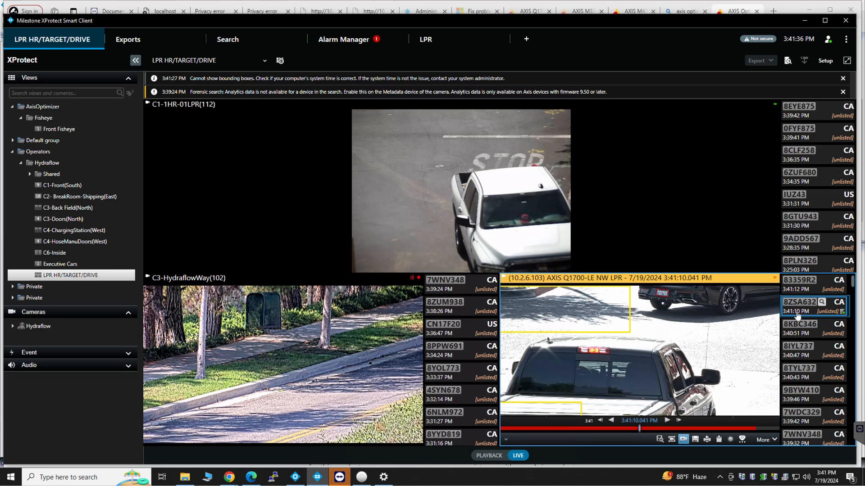
left_click(800, 346)
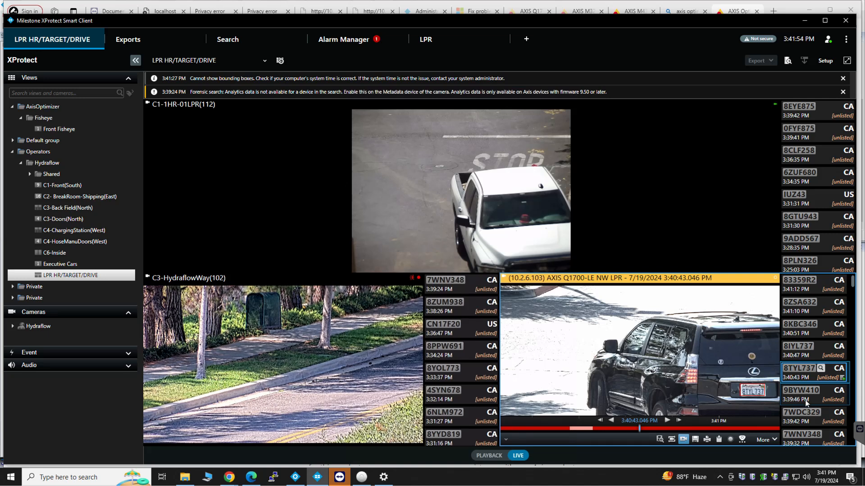
left_click(800, 391)
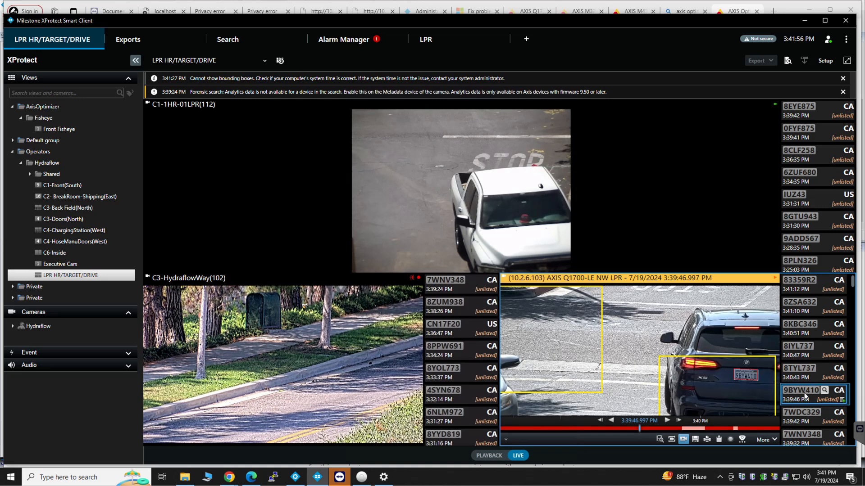
scroll("down", 3)
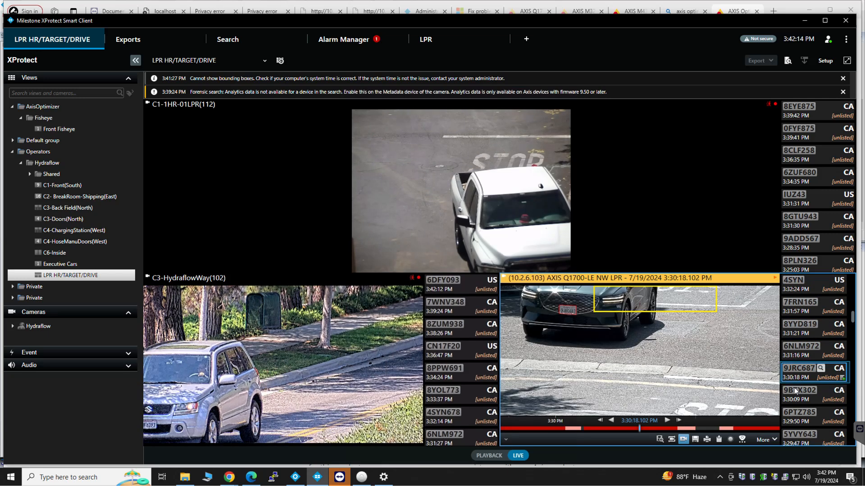
left_click(811, 395)
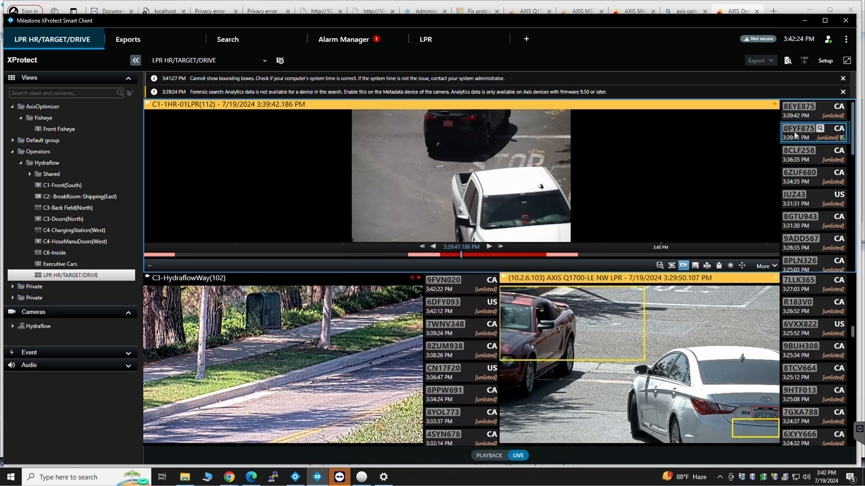
left_click(810, 154)
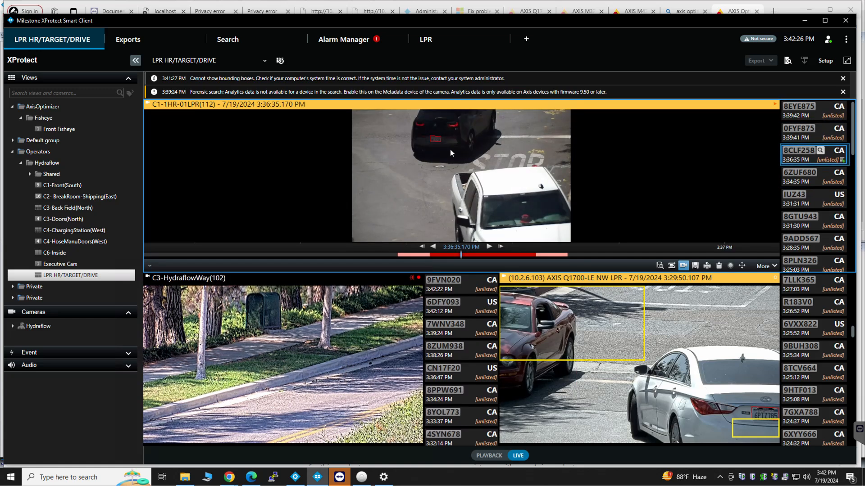
mouse_move(419, 136)
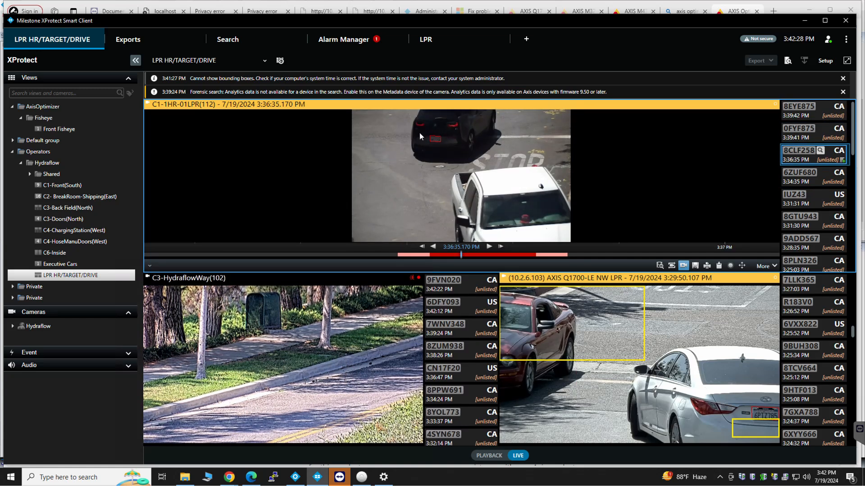
double_click(461, 175)
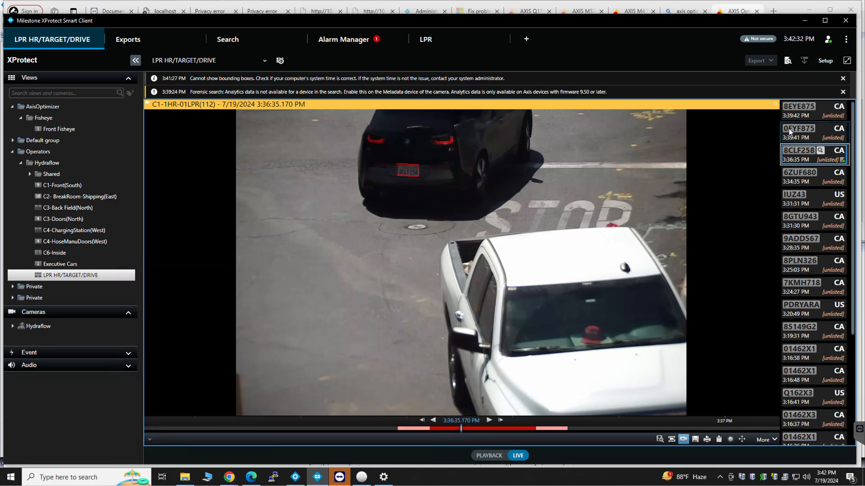
left_click(811, 133)
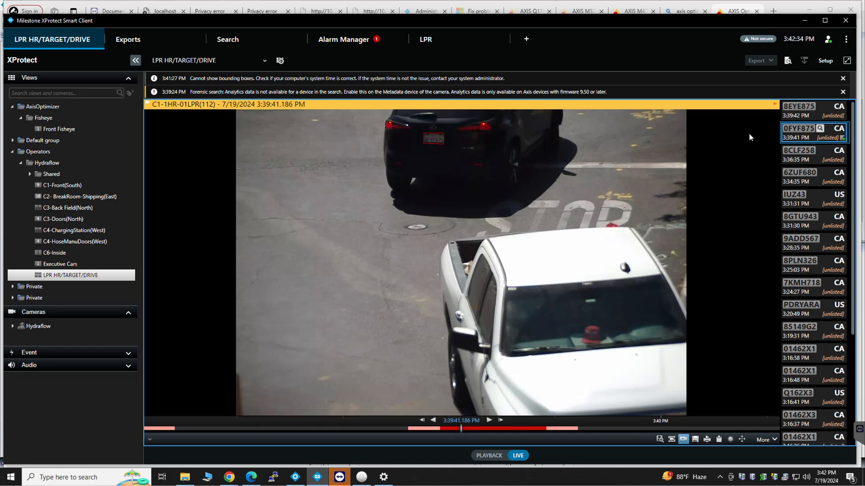
mouse_move(423, 157)
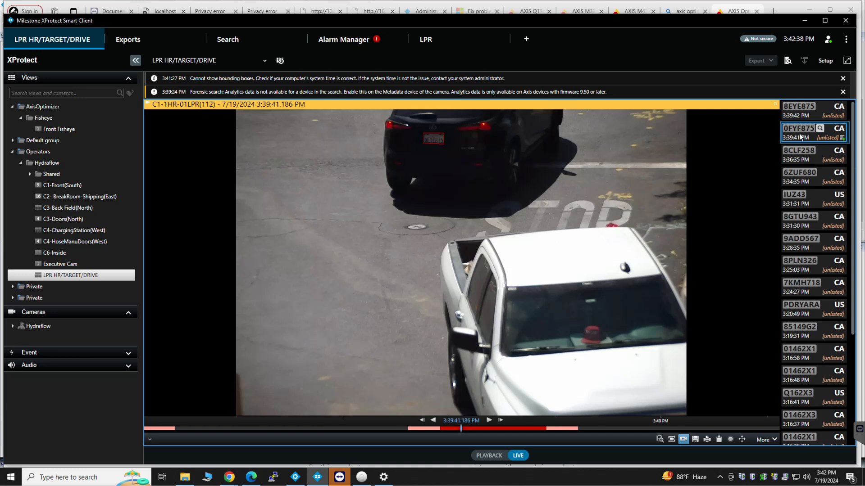
left_click(800, 110)
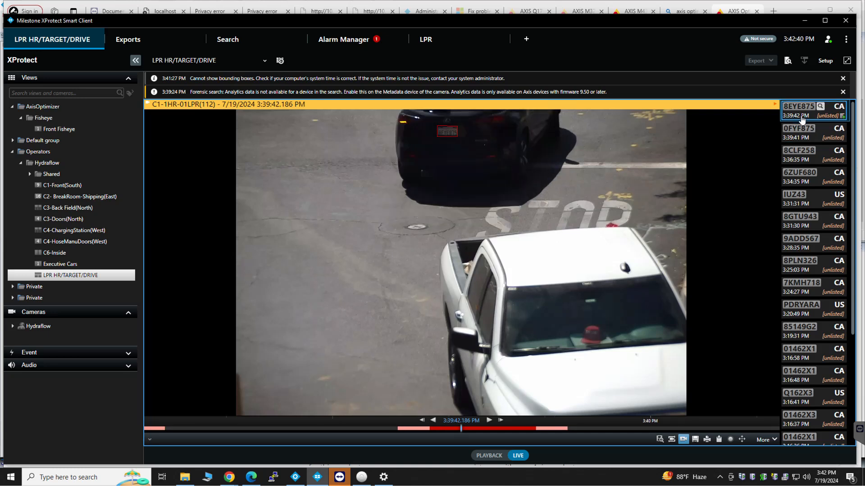
left_click(800, 194)
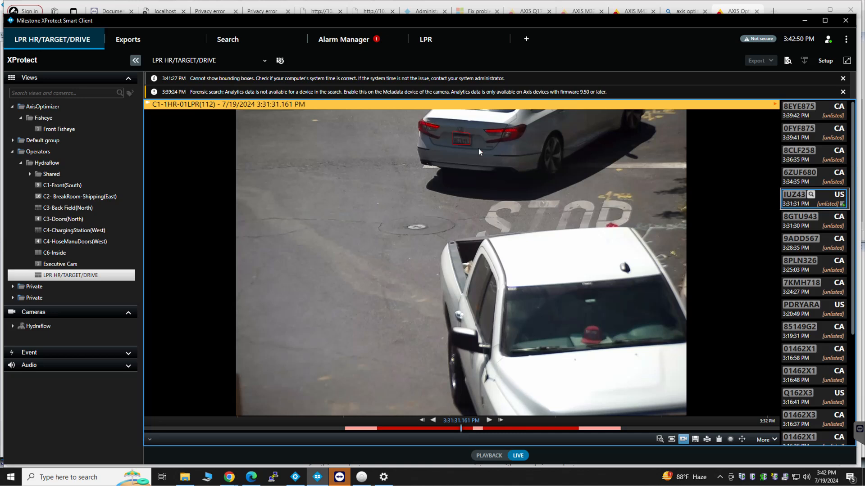
mouse_move(520, 144)
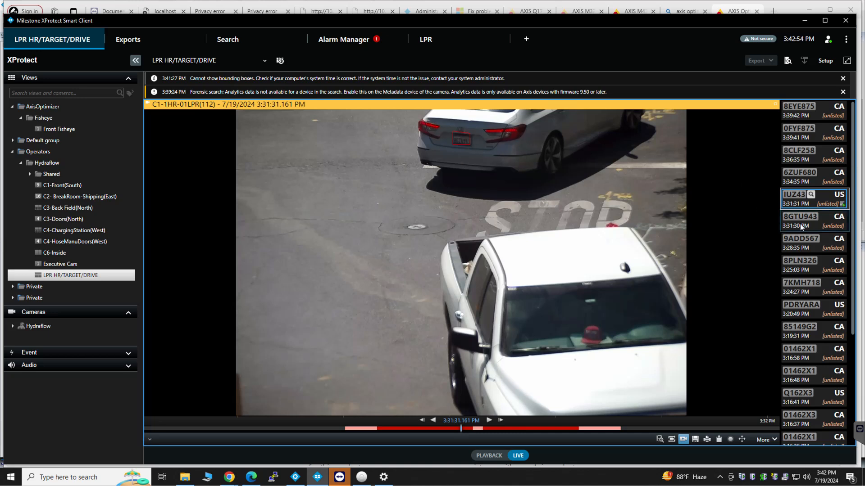
mouse_move(467, 145)
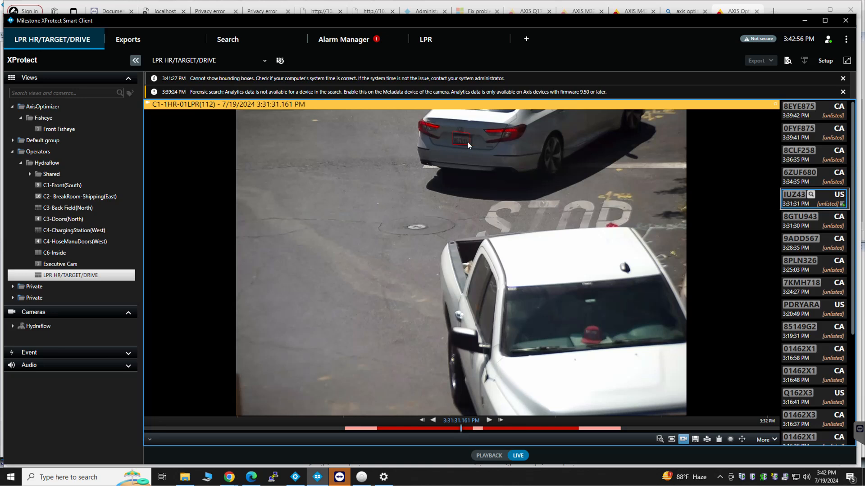
mouse_move(468, 150)
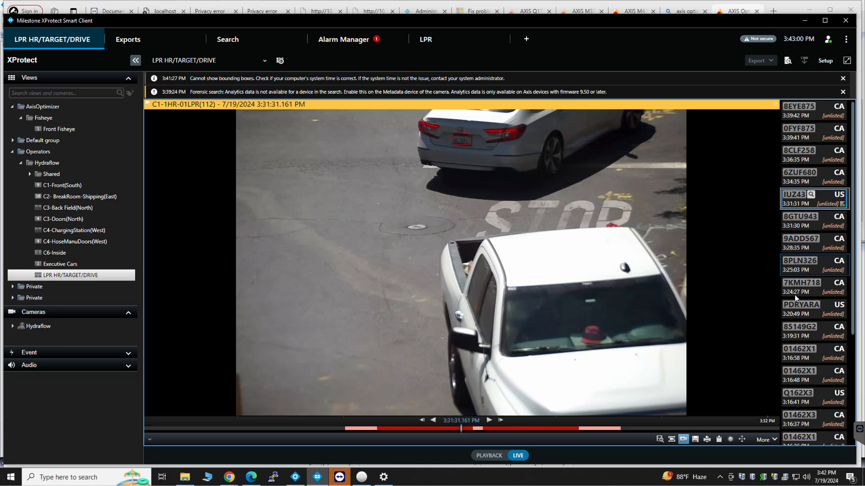
- Replay PDRYARA and the 3:16:48 and 3:16:58 reads of 01462X1, restoring three-camera view
left_click(801, 309)
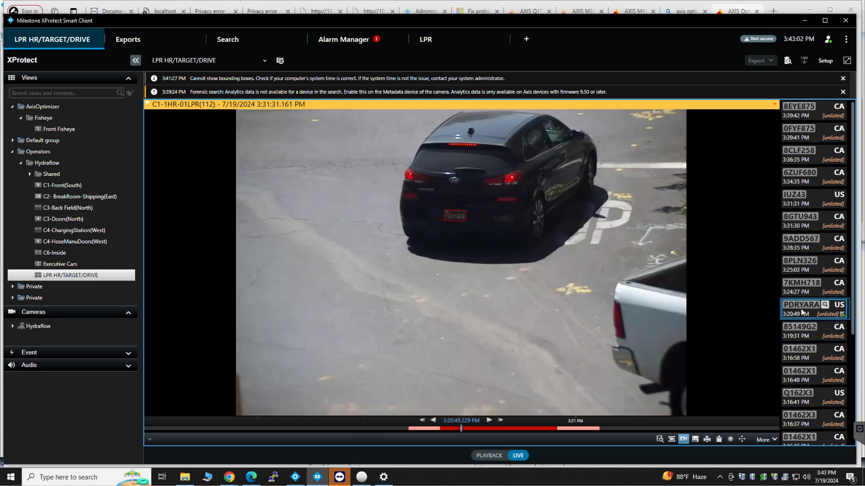
left_click(803, 309)
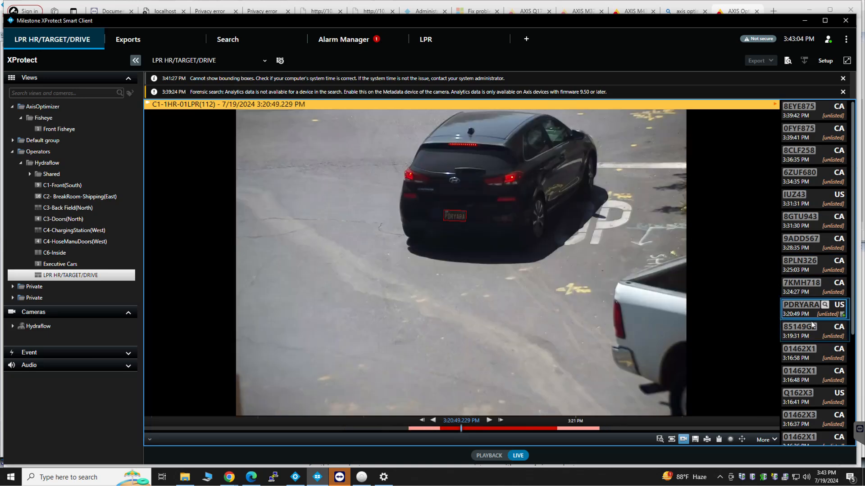
left_click(800, 353)
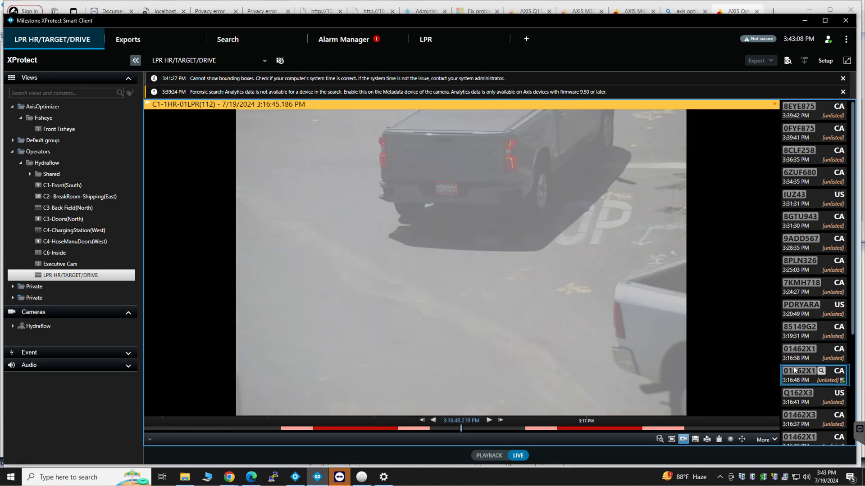
left_click(800, 354)
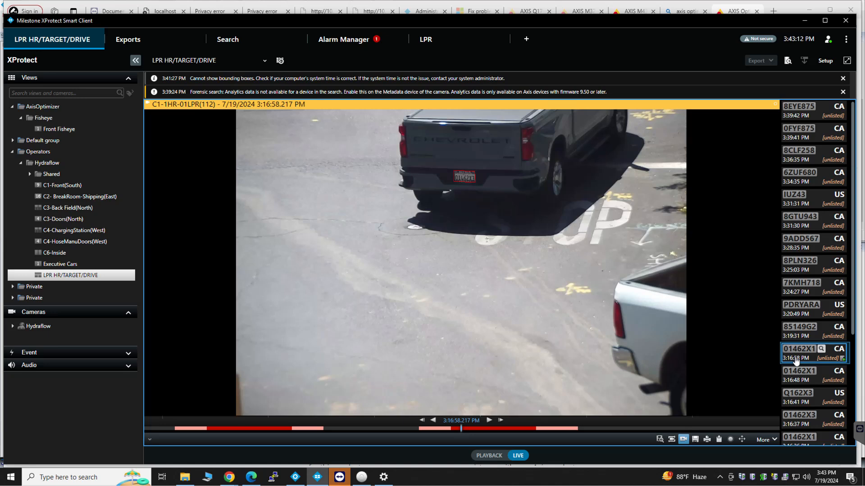
mouse_move(466, 186)
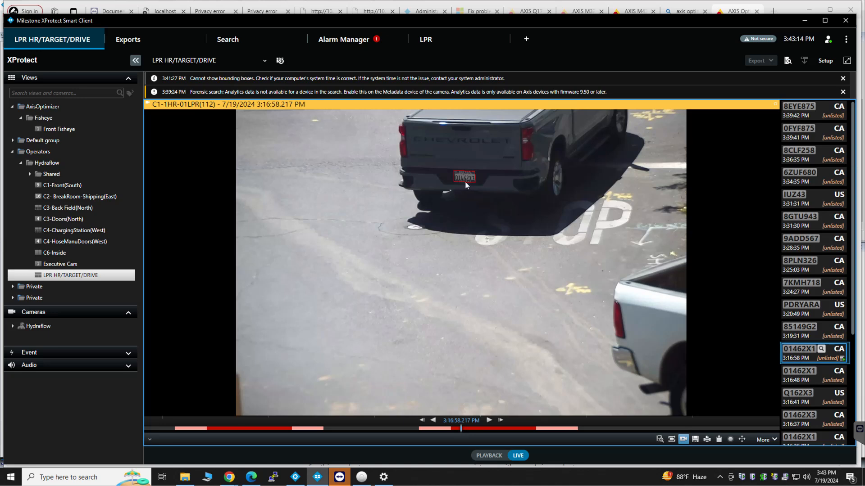
mouse_move(760, 389)
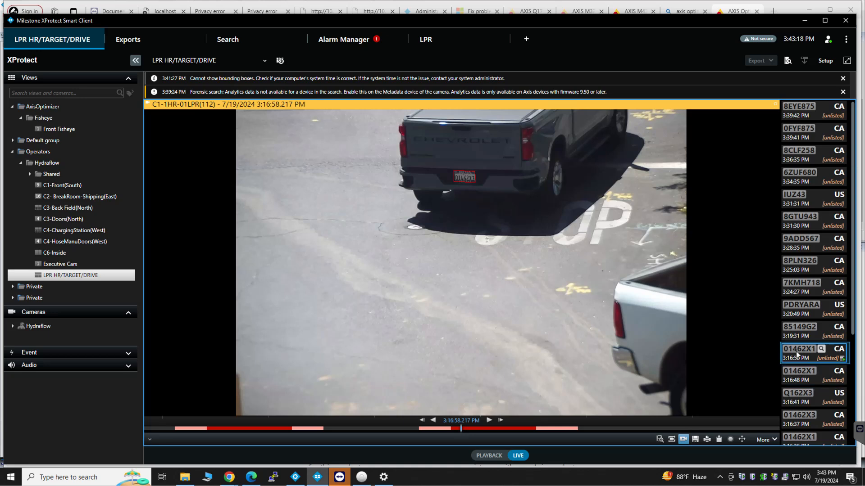
mouse_move(485, 187)
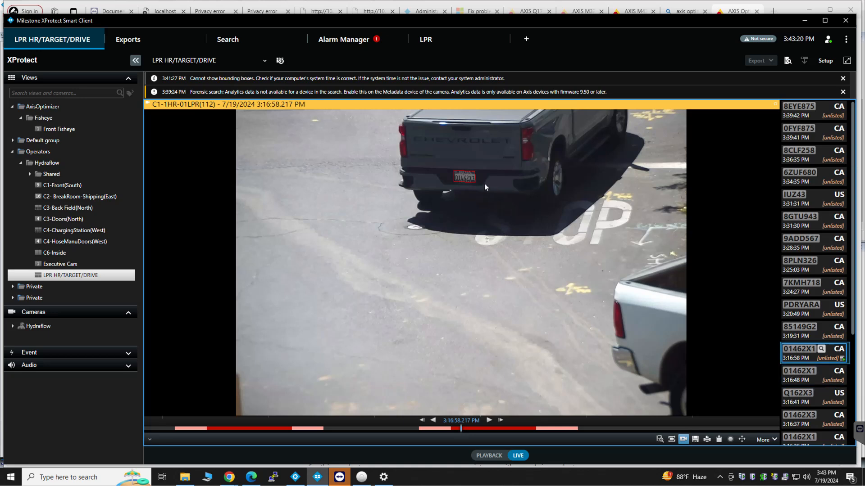
mouse_move(487, 194)
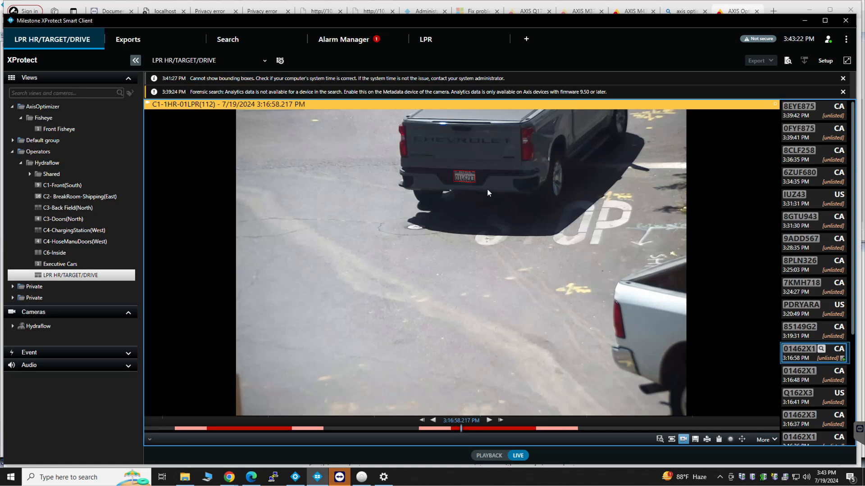
mouse_move(483, 186)
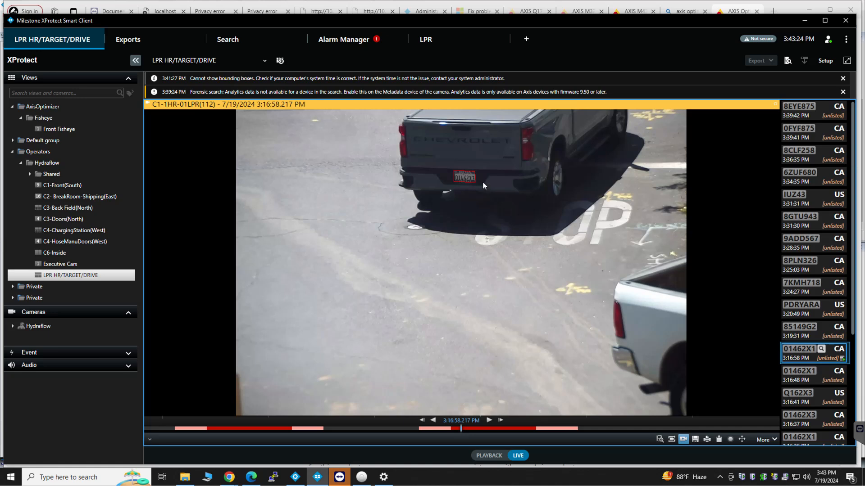
scroll("down", 3)
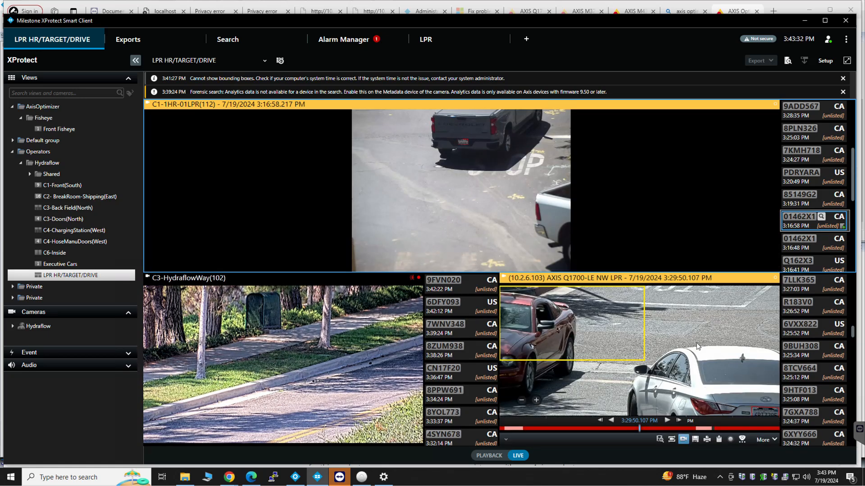
left_click(443, 306)
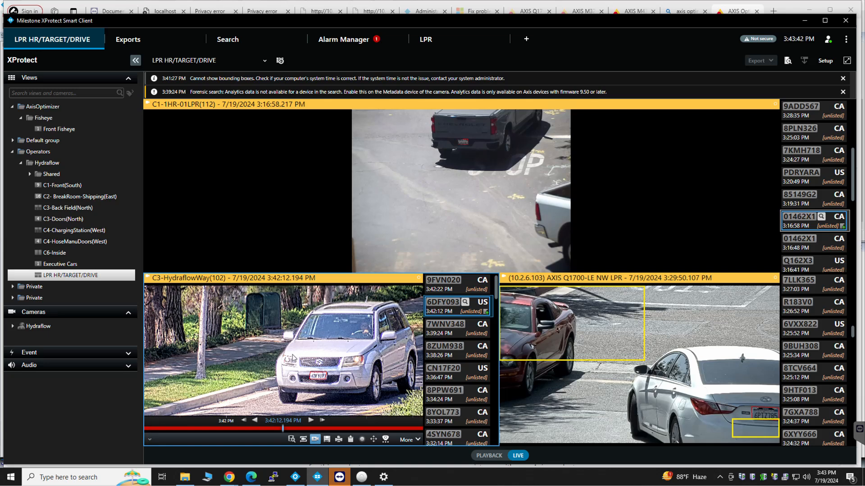
mouse_move(277, 376)
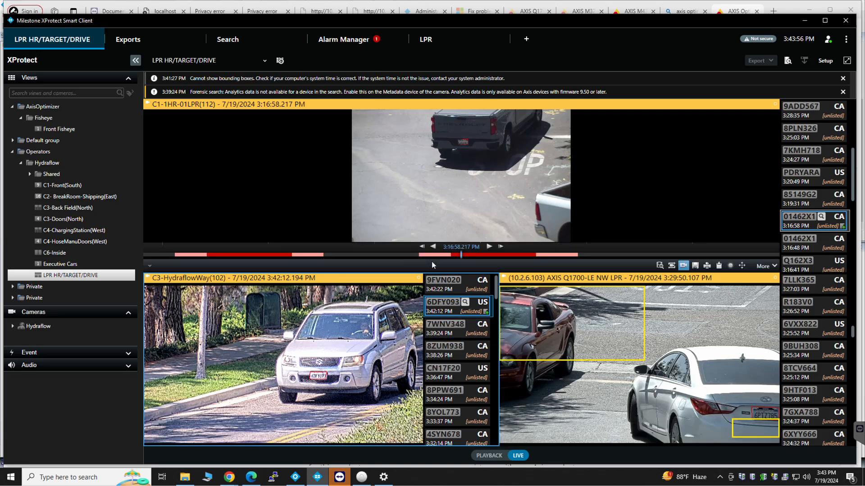
mouse_move(442, 210)
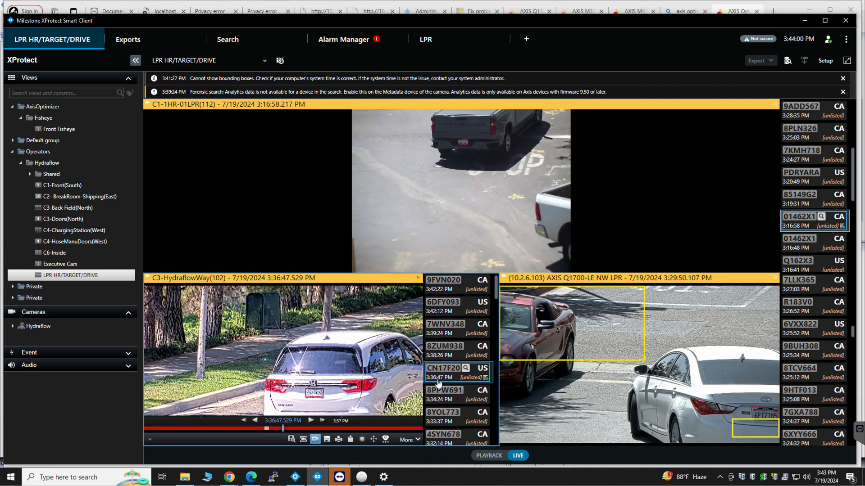
left_click(444, 394)
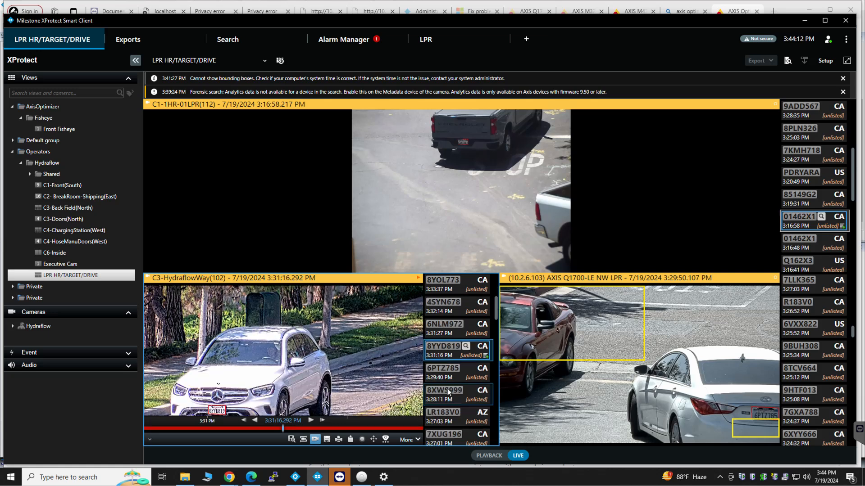
left_click(456, 393)
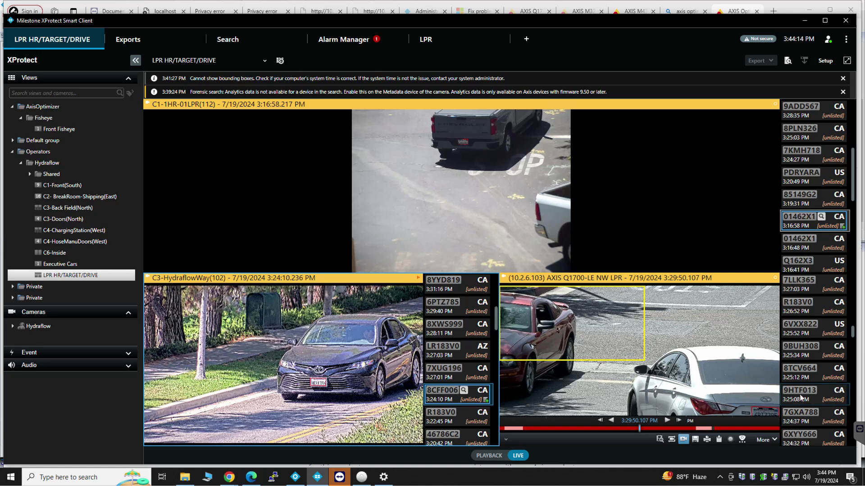
left_click(798, 346)
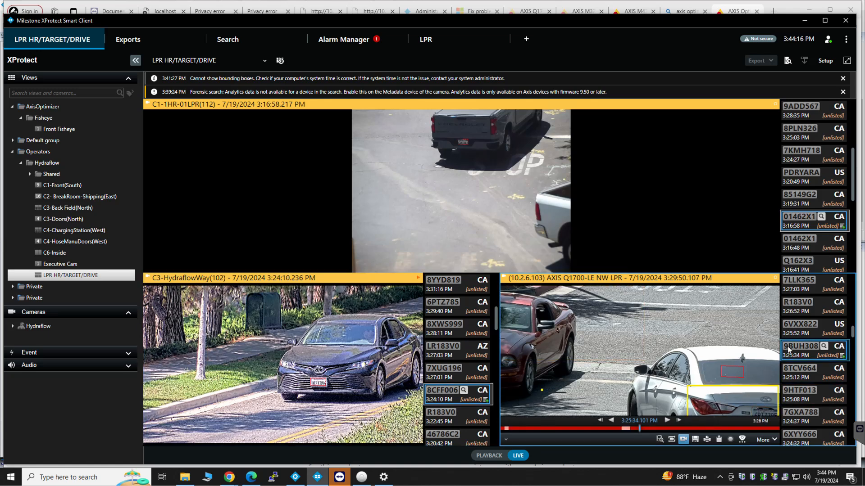
left_click(800, 369)
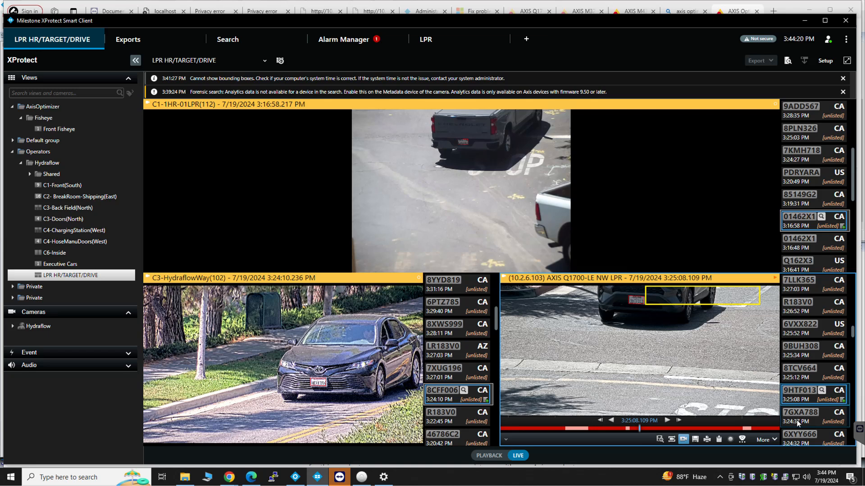
left_click(800, 412)
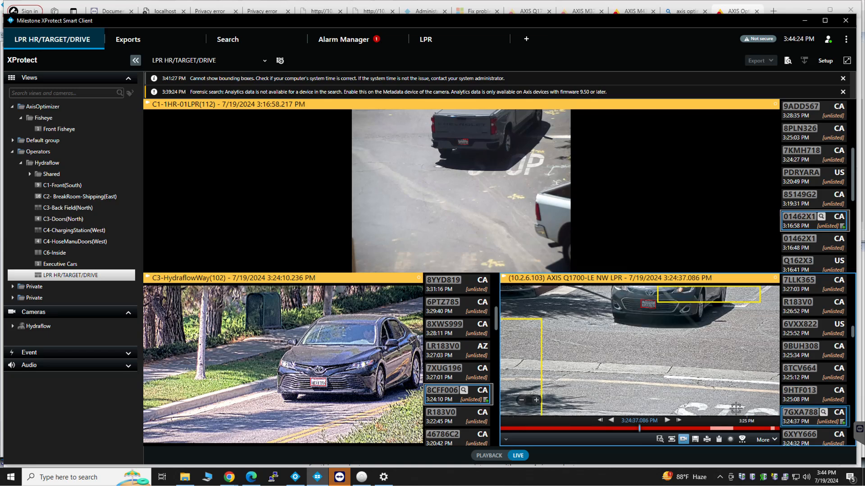
scroll("down", 3)
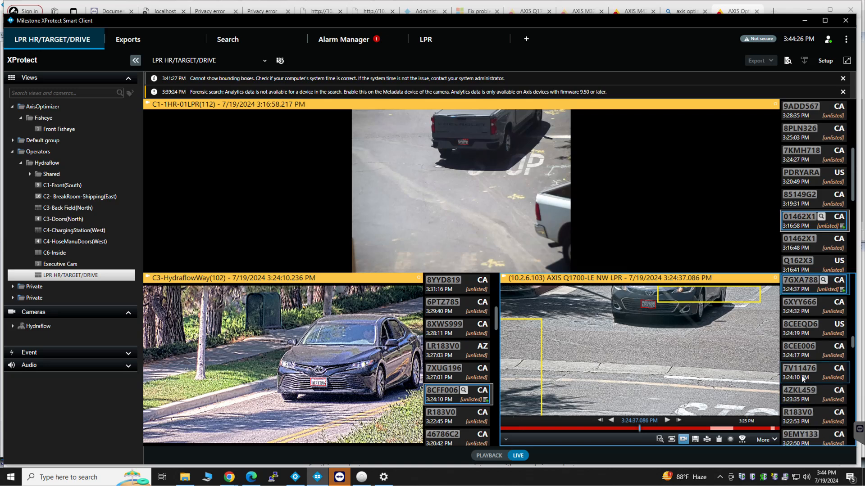
left_click(800, 372)
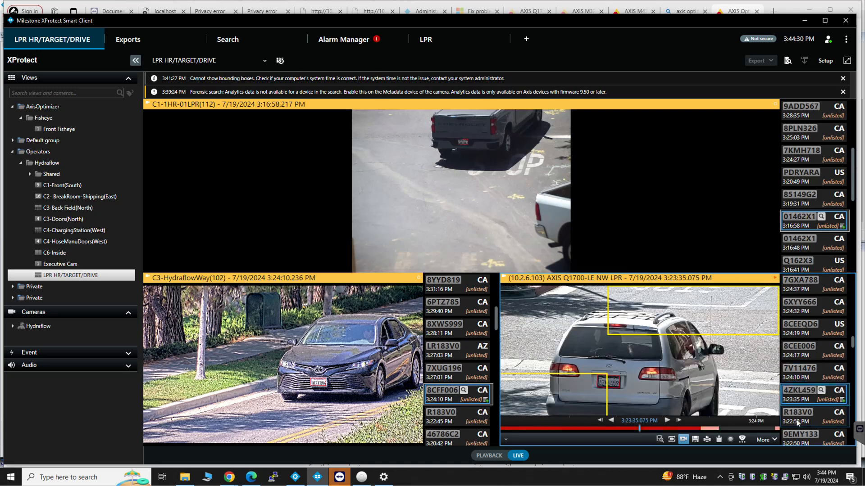
left_click(797, 416)
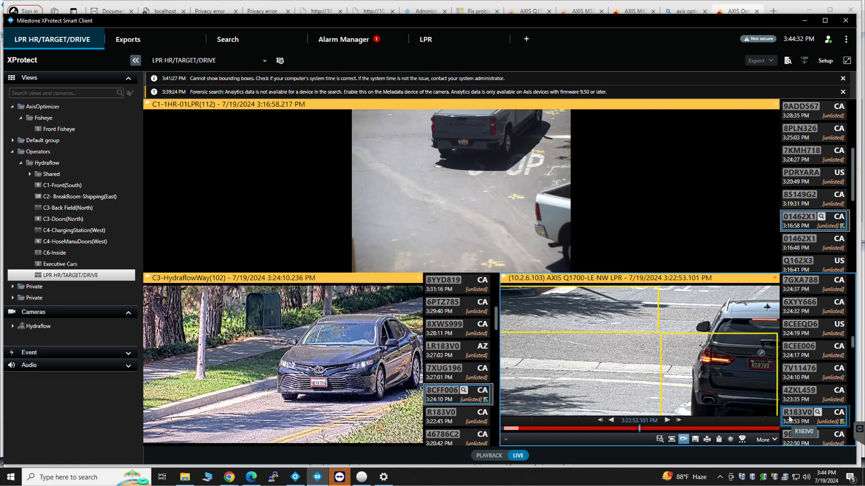
left_click(415, 176)
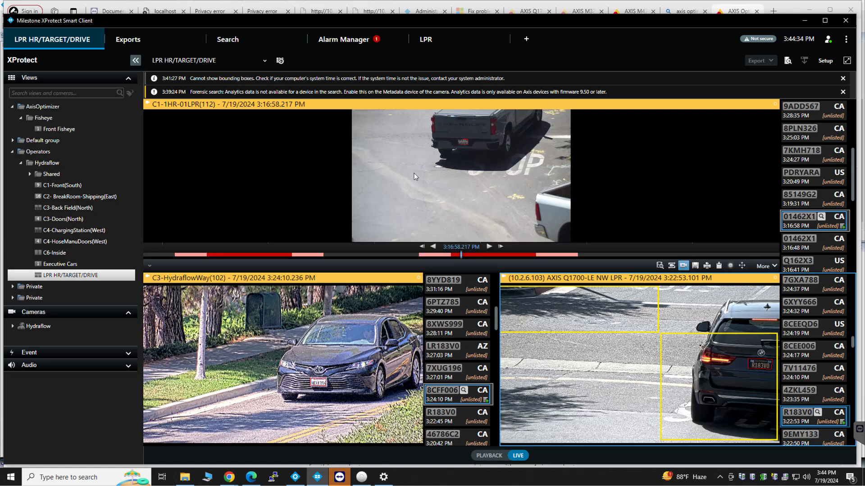